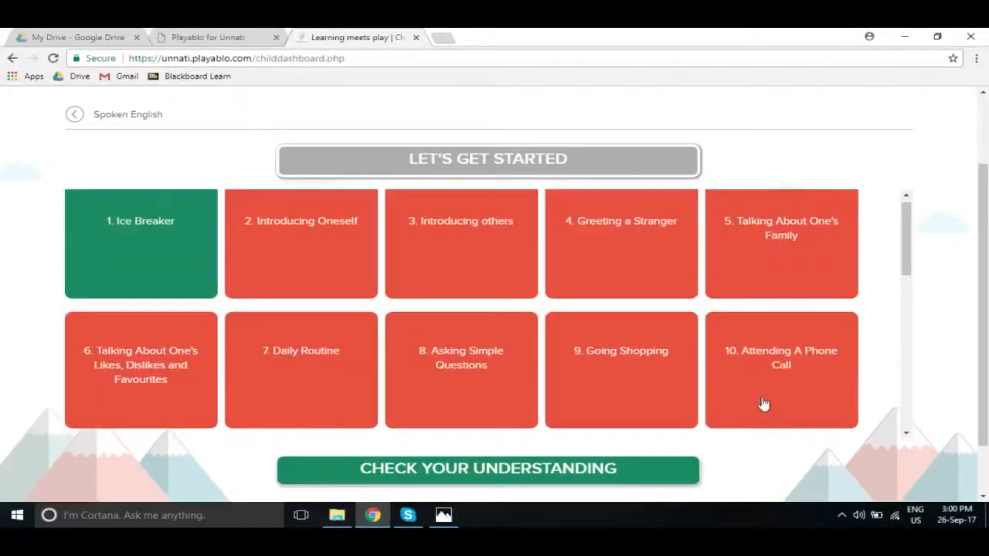
# - Scroll up the Spoken English topic page toward the Dashboard tab and leaderboard
pyautogui.scroll(3)
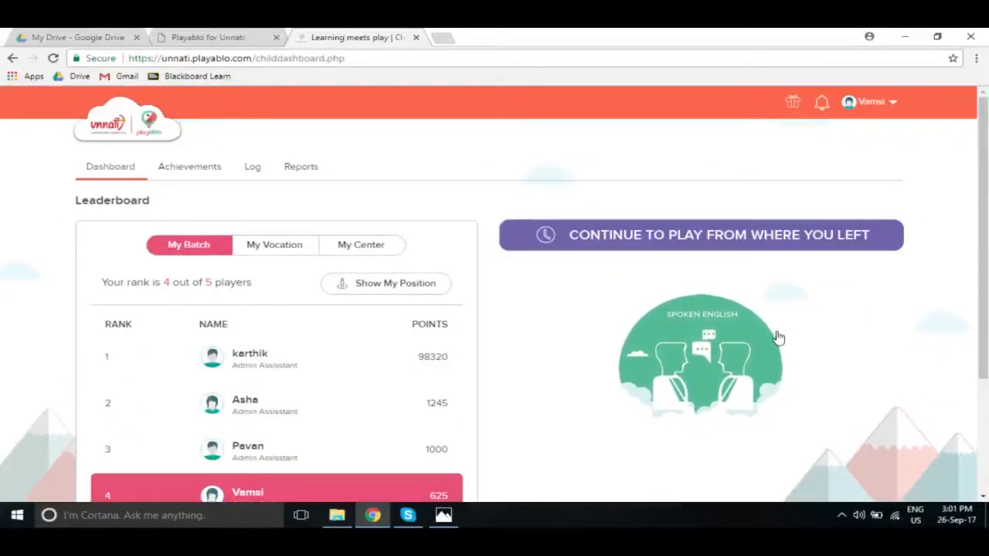
pyautogui.moveTo(776, 339)
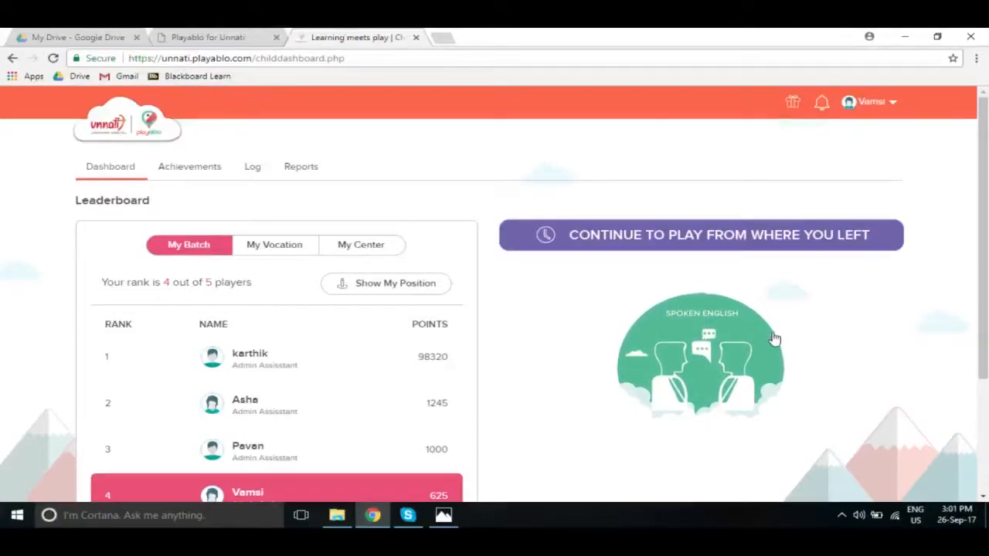
pyautogui.moveTo(757, 355)
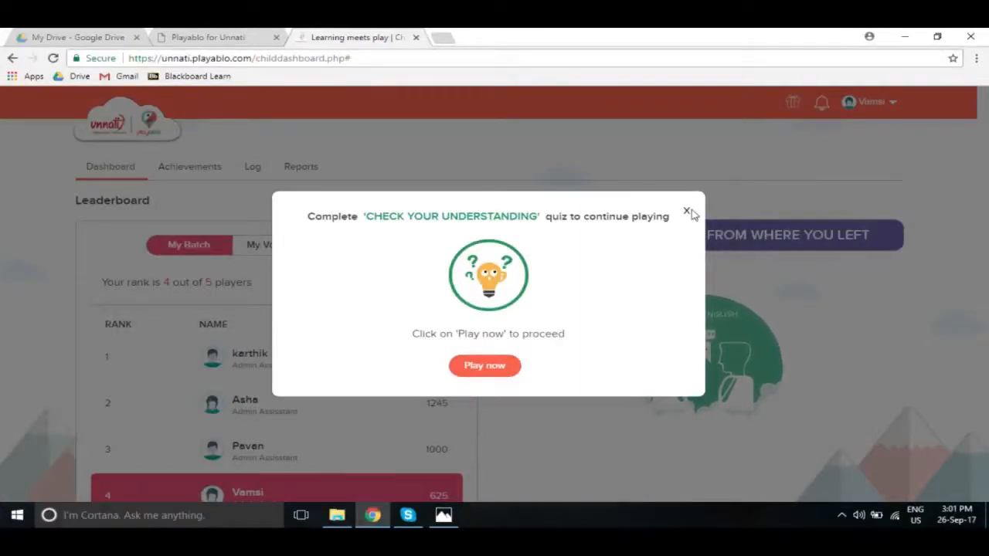
pyautogui.moveTo(720, 201)
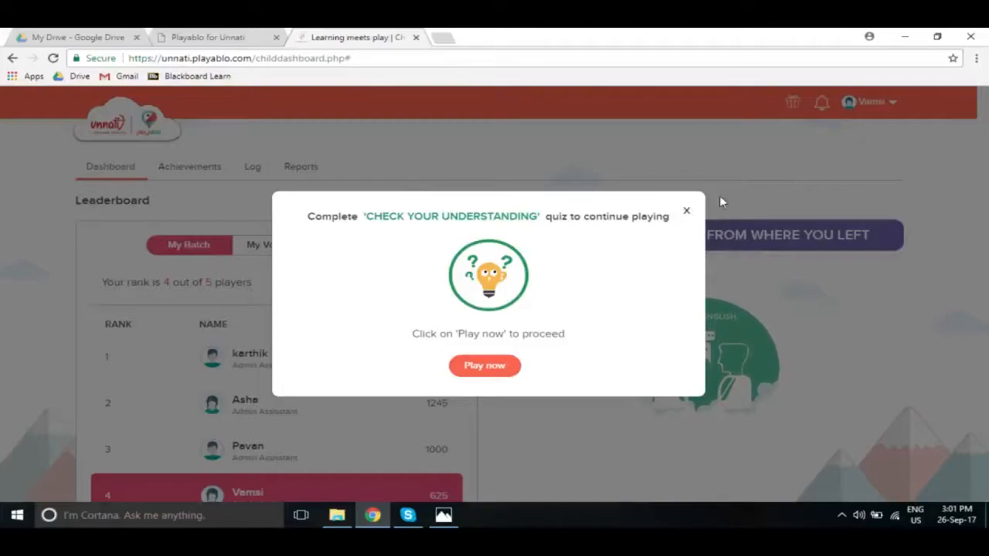
# - Close the 'Complete CHECK YOUR UNDERSTANDING quiz' reminder popup
pyautogui.click(686, 210)
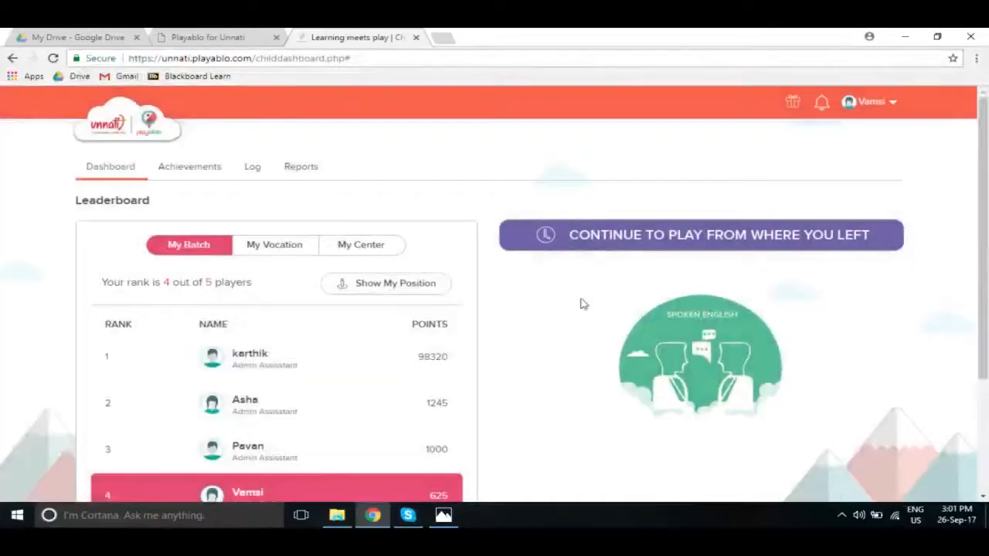
pyautogui.moveTo(325, 411)
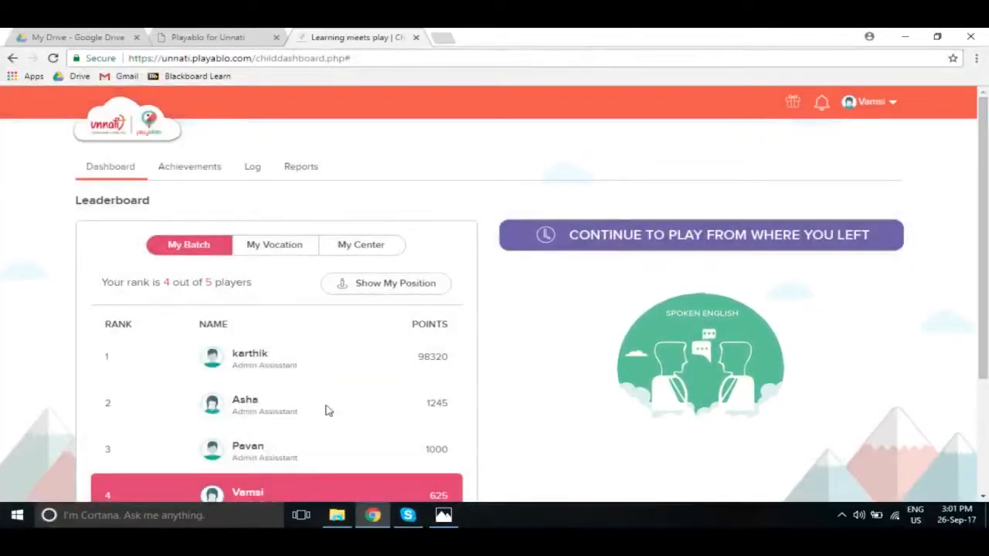
pyautogui.moveTo(757, 384)
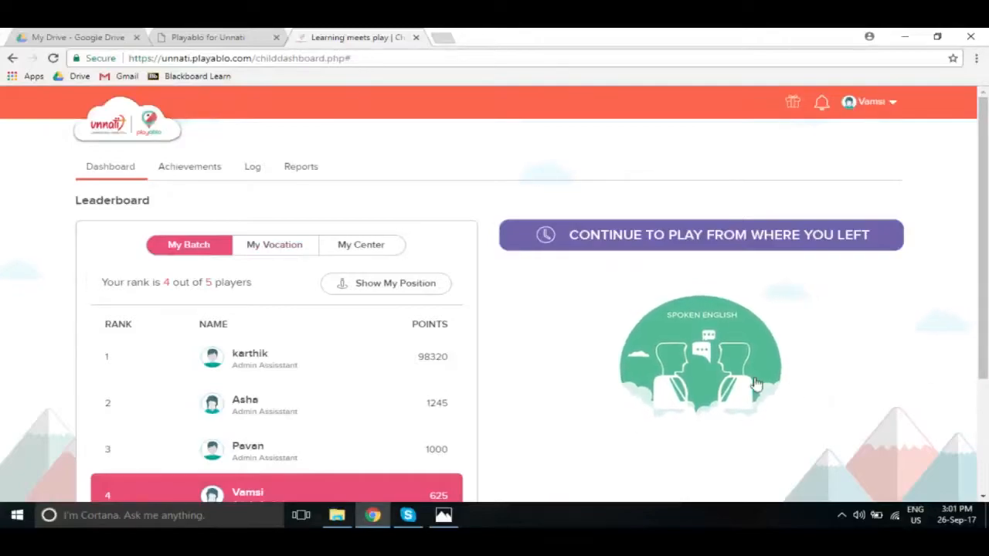
pyautogui.moveTo(738, 368)
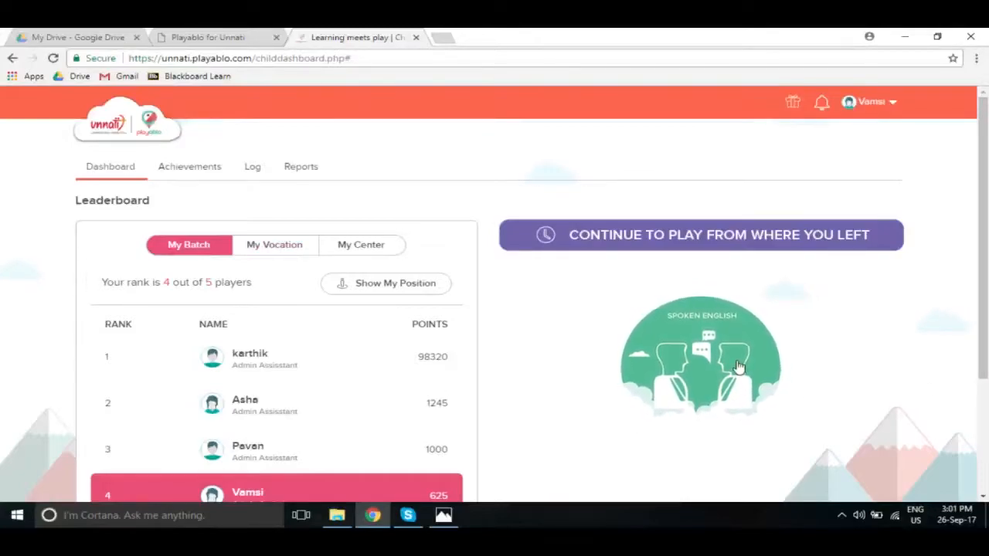
# - Browse the Spoken English course's 54 lesson tiles down to the quiz button and back to Ice Breaker
pyautogui.click(700, 355)
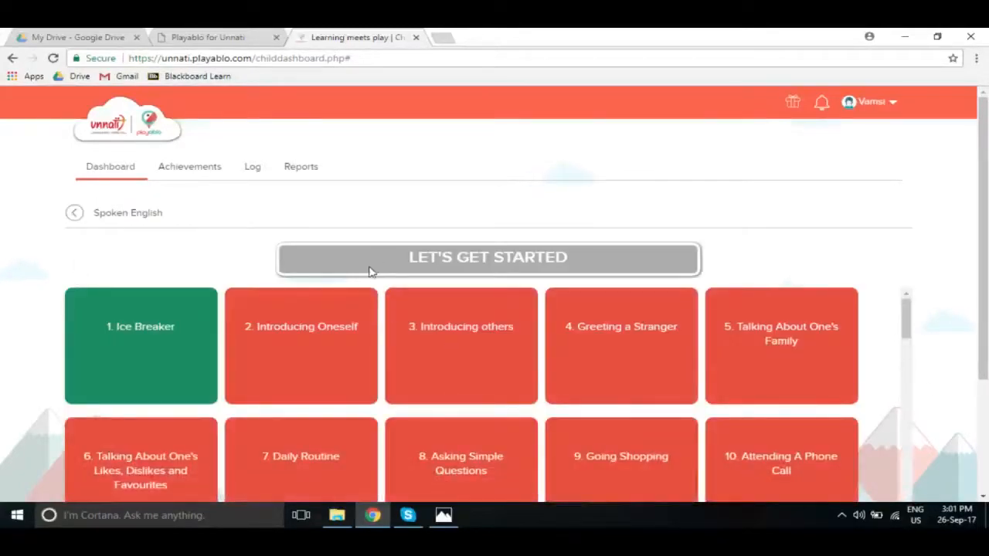
pyautogui.moveTo(575, 269)
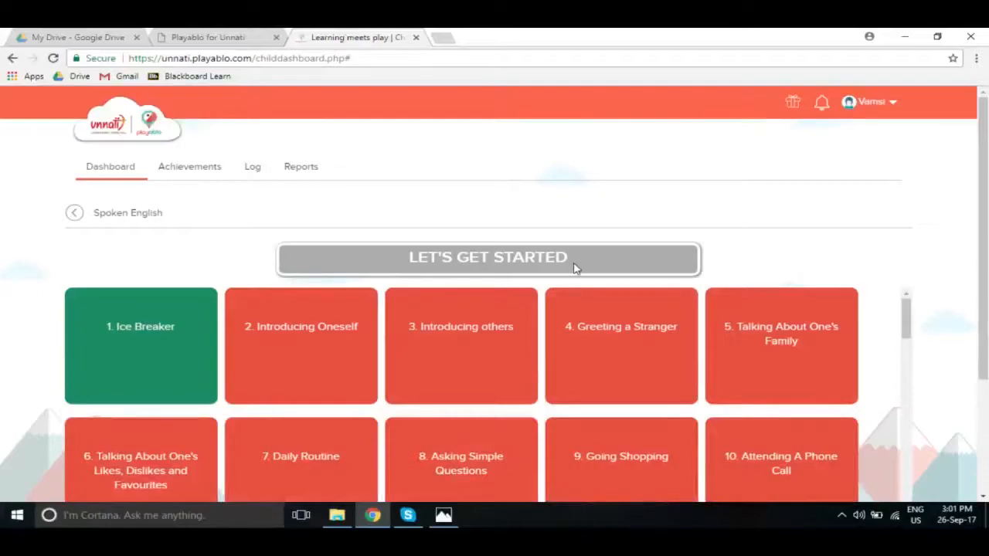
pyautogui.moveTo(175, 396)
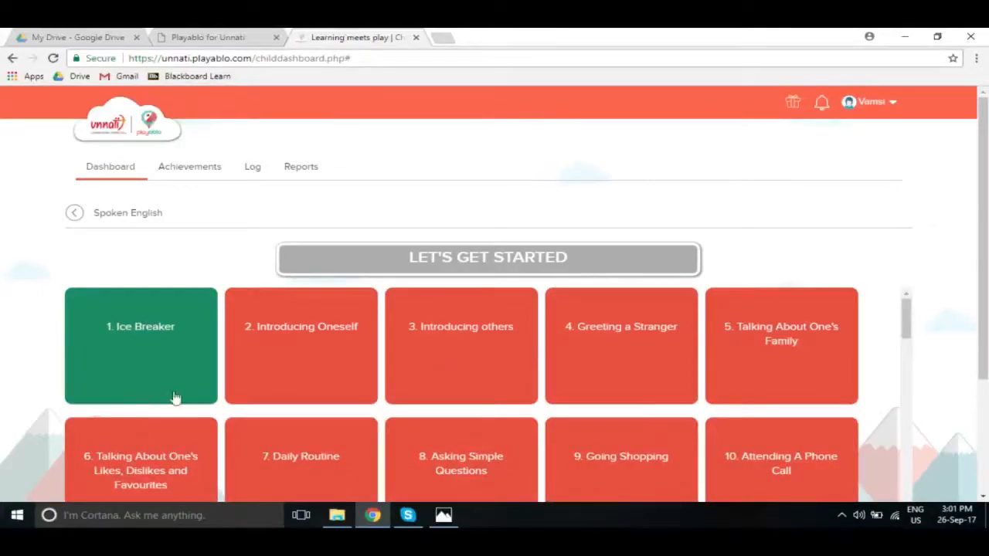
pyautogui.moveTo(531, 467)
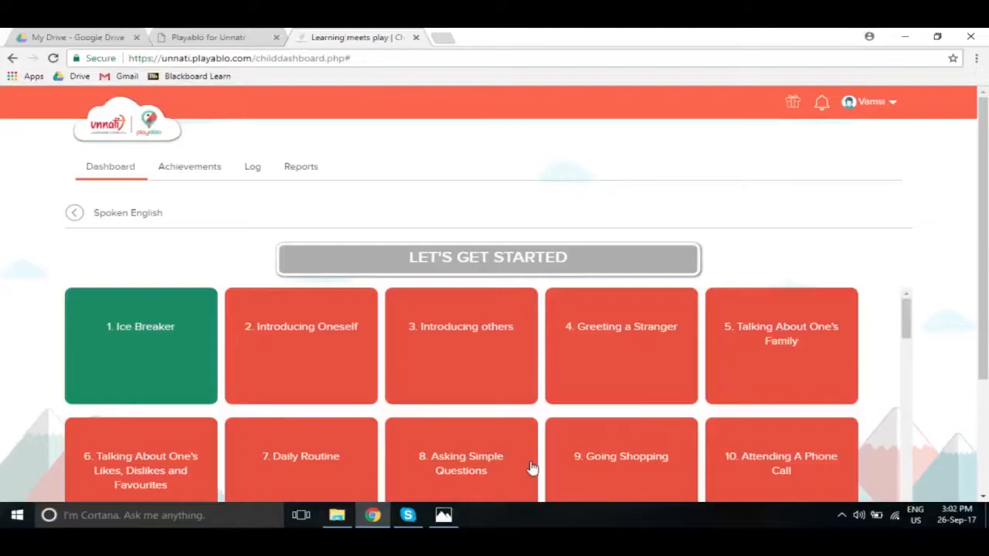
pyautogui.moveTo(379, 383)
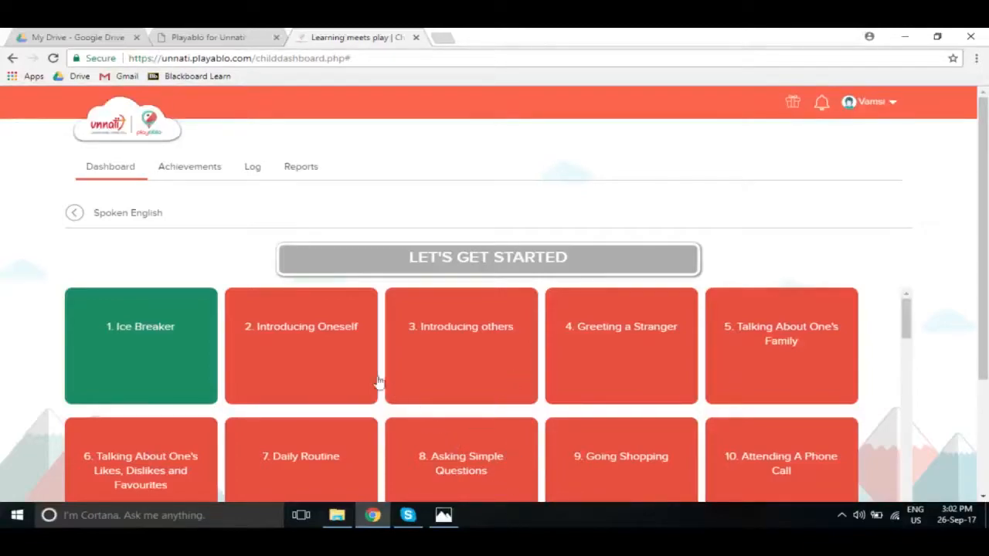
pyautogui.moveTo(149, 353)
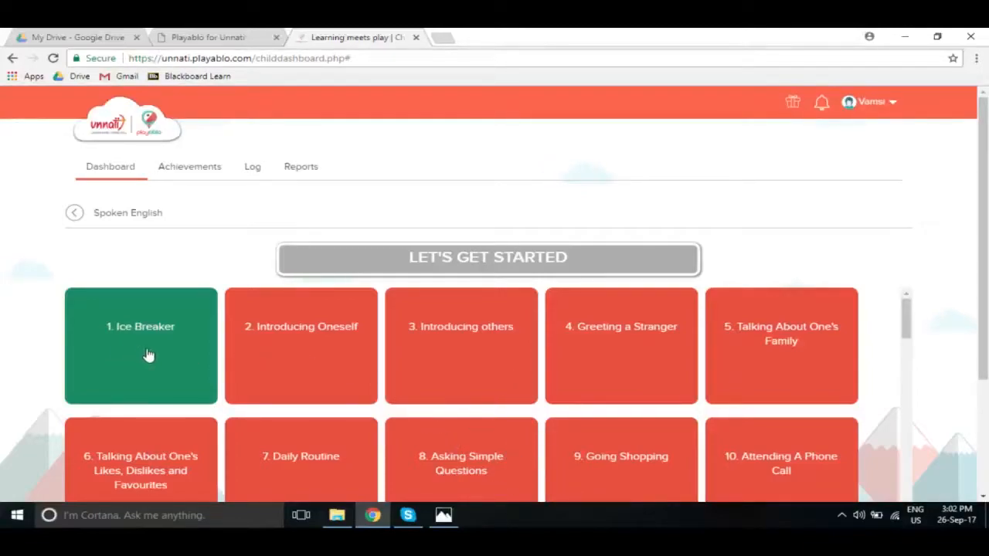
pyautogui.moveTo(379, 363)
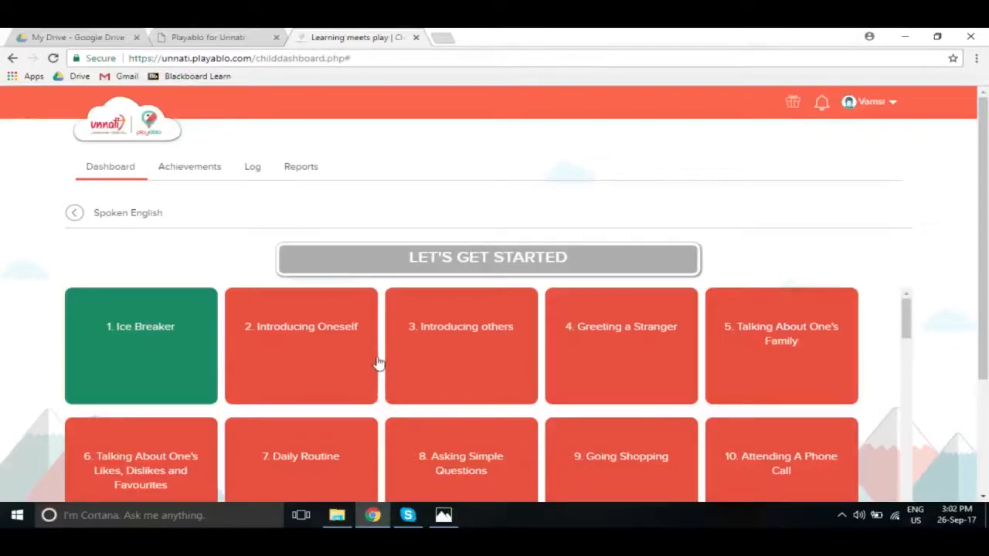
pyautogui.moveTo(377, 359)
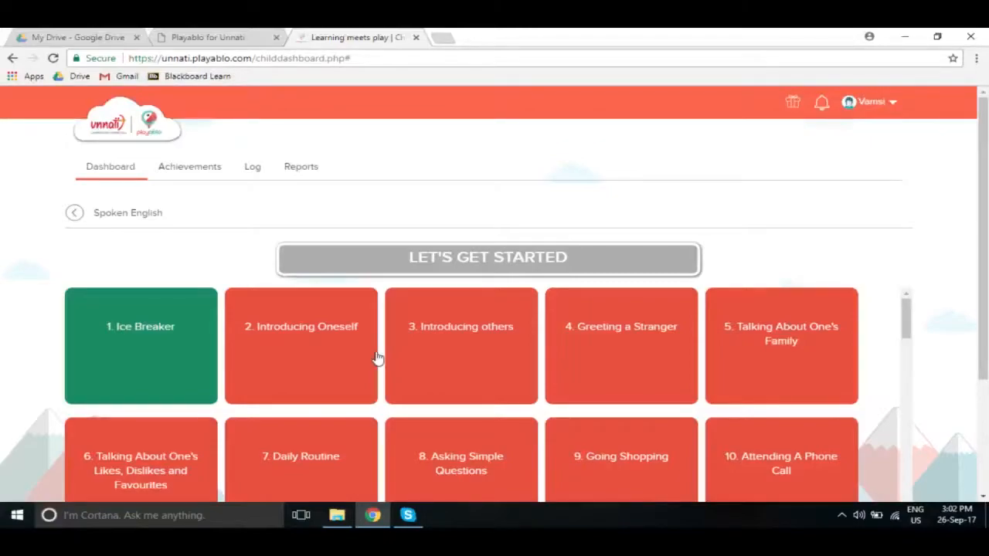
pyautogui.moveTo(210, 363)
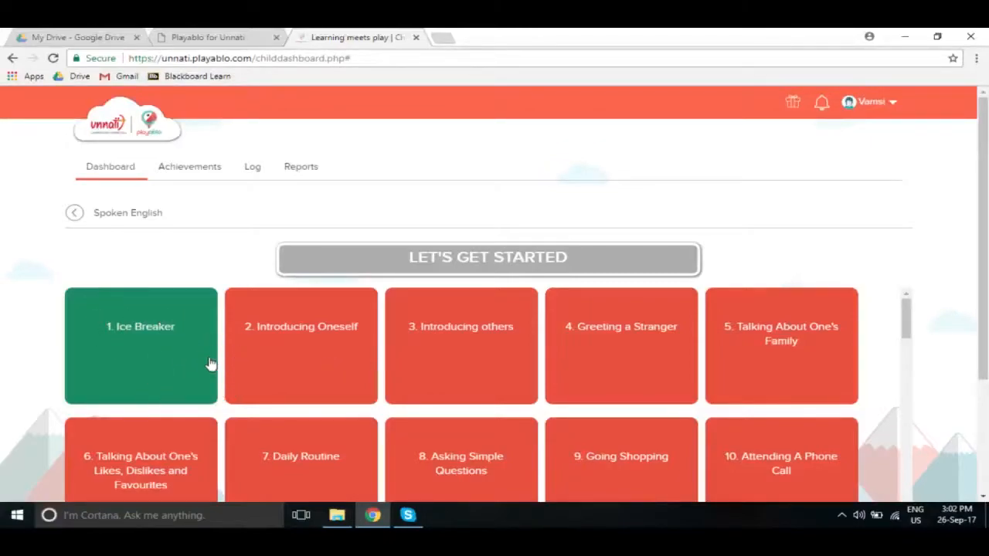
pyautogui.moveTo(581, 408)
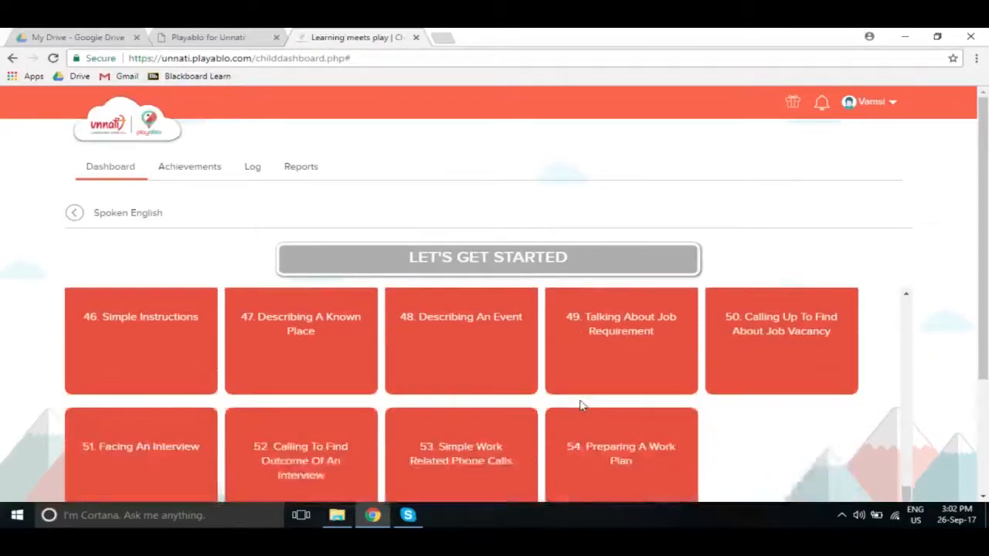
pyautogui.scroll(-3)
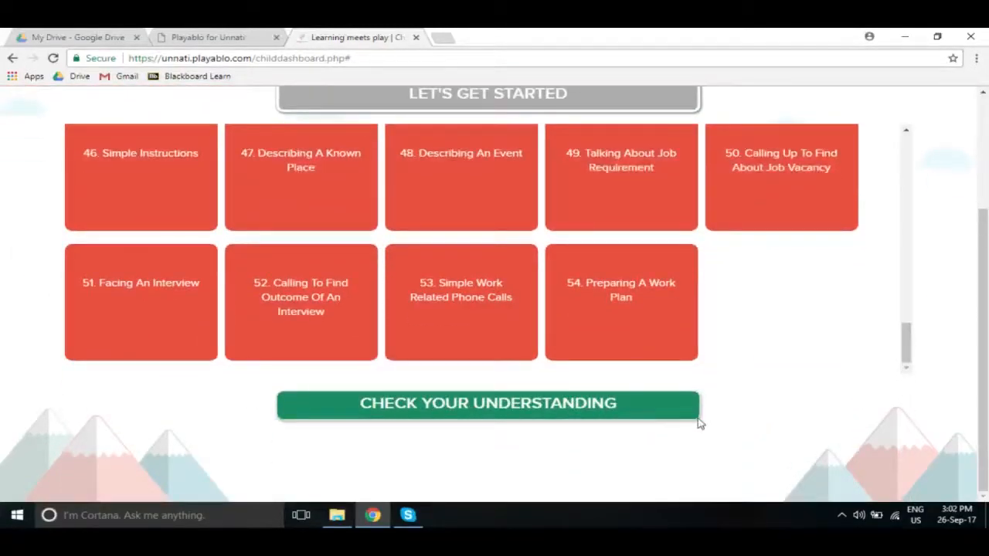
pyautogui.moveTo(508, 408)
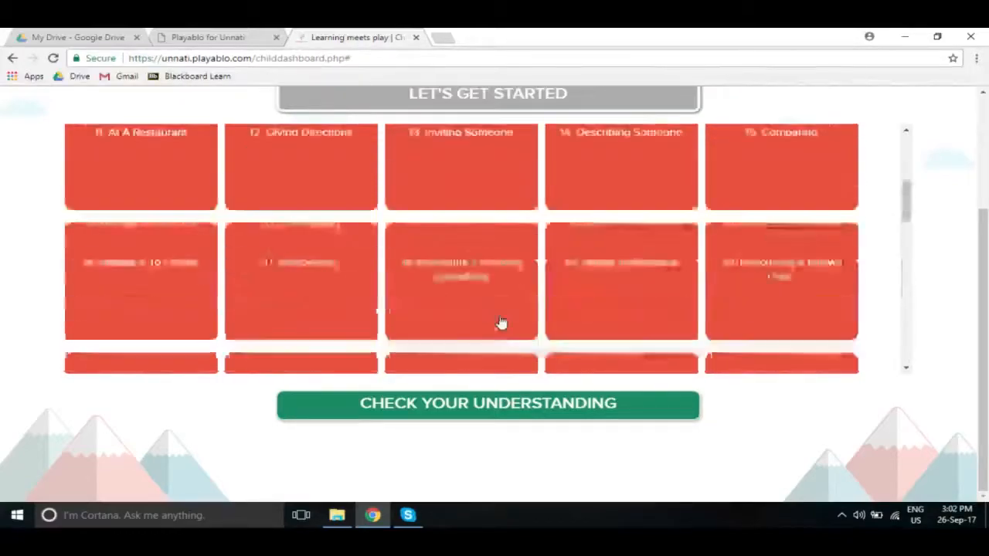
pyautogui.scroll(3)
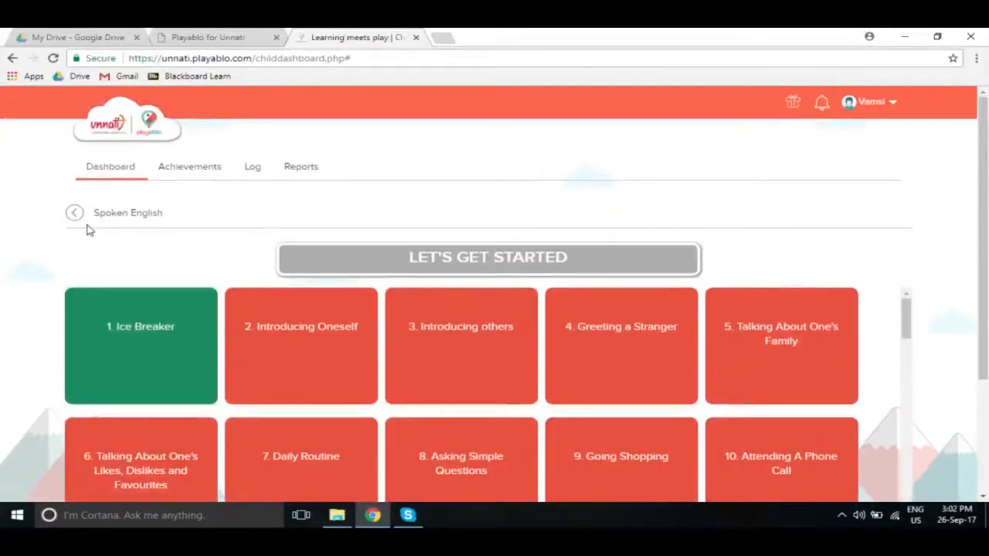
# - Go back from Spoken English to the dashboard and view the My Batch leaderboard, ranked 4th of 5
pyautogui.click(74, 213)
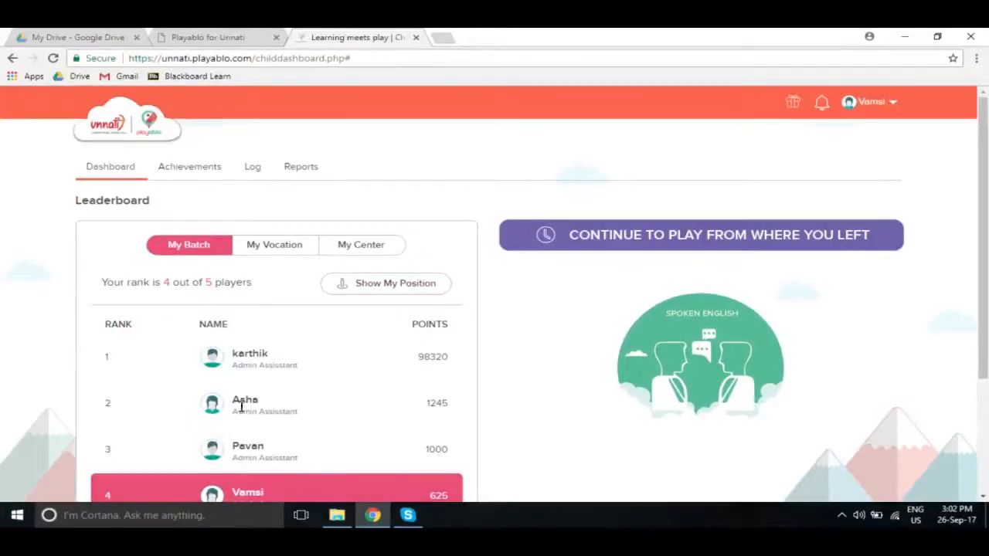
pyautogui.scroll(-3)
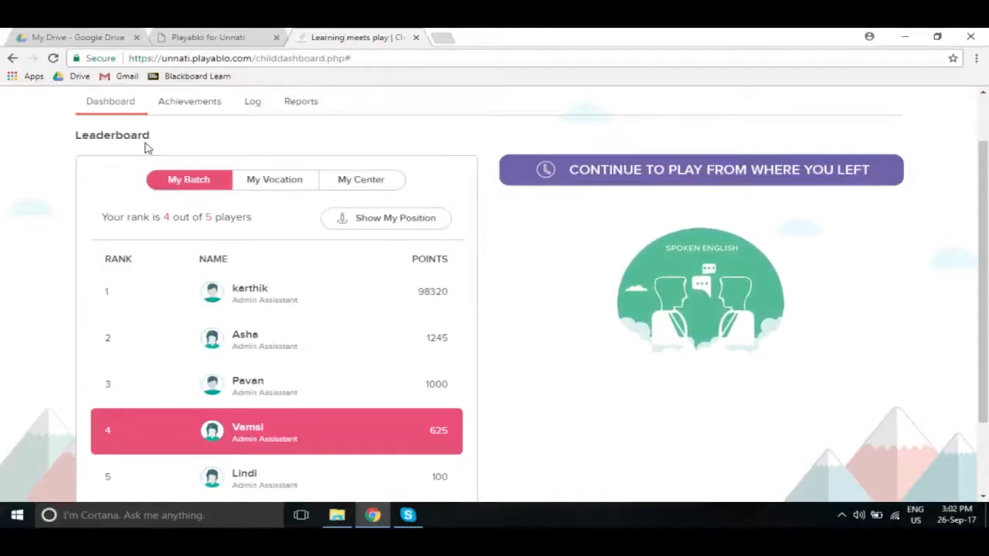
pyautogui.moveTo(324, 325)
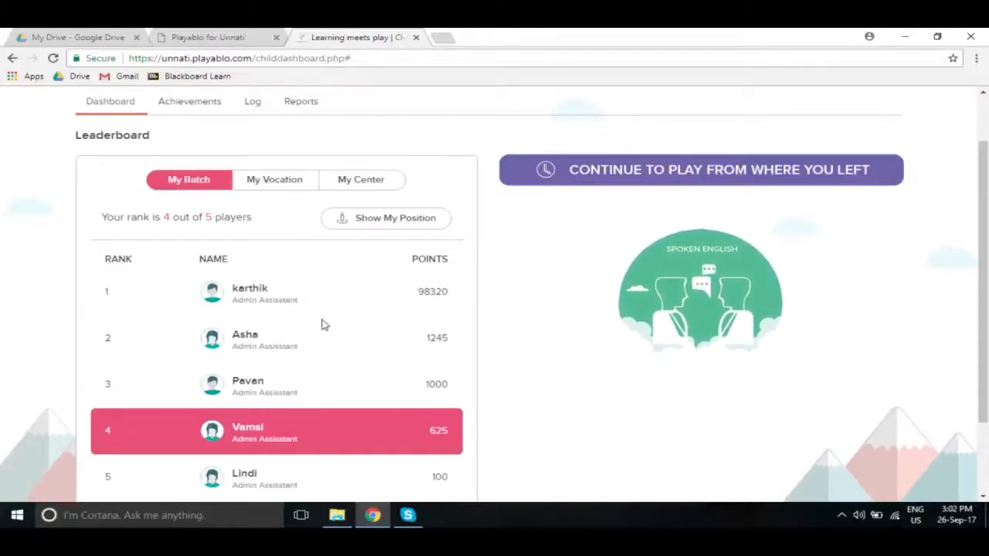
pyautogui.moveTo(278, 387)
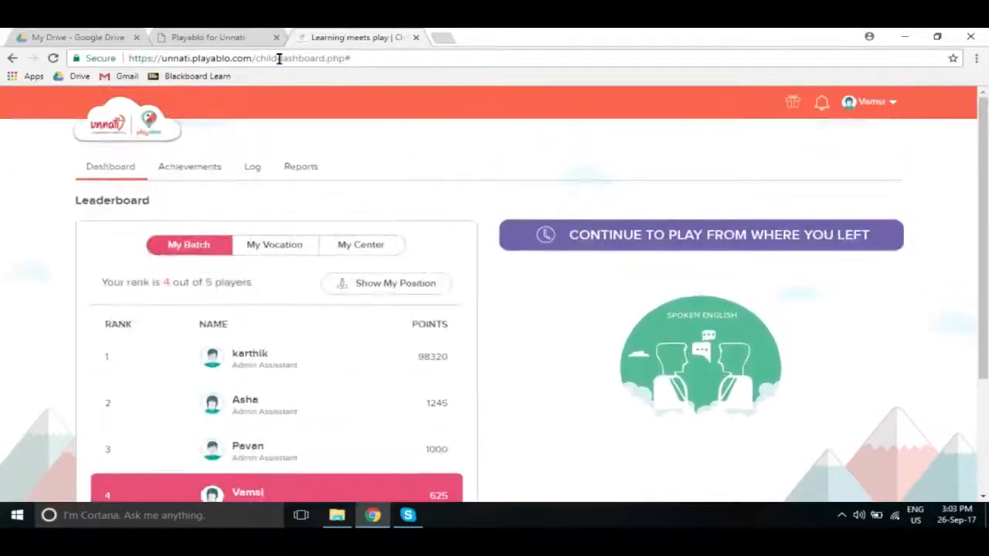
# - View the Achievements page and its English badges collection, including Hat Trick and Gold Buzzer
pyautogui.click(188, 167)
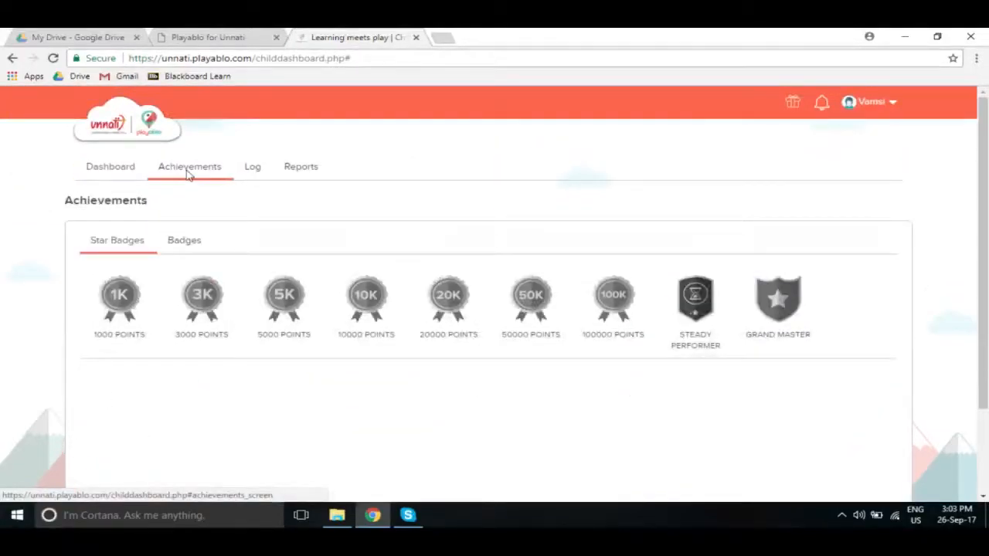
pyautogui.moveTo(222, 350)
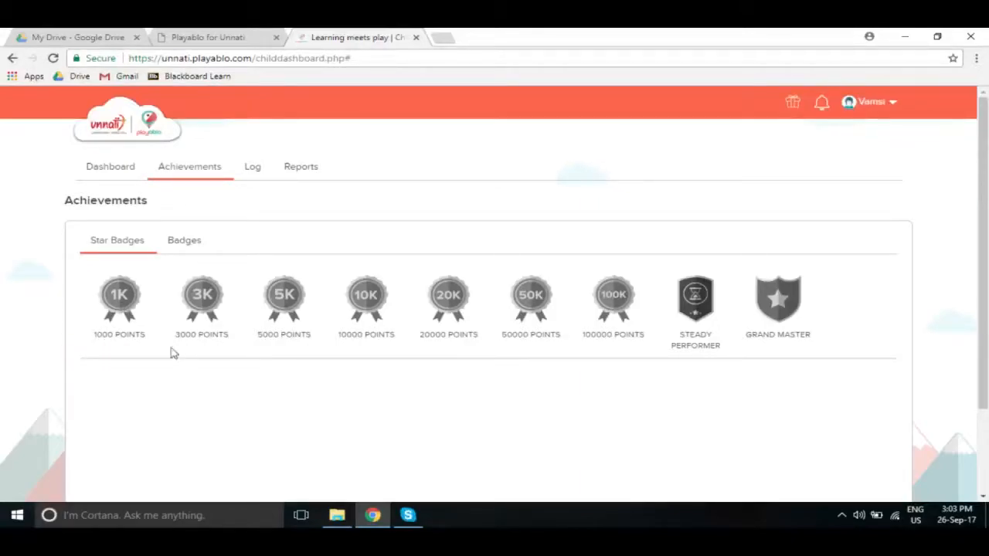
pyautogui.moveTo(807, 347)
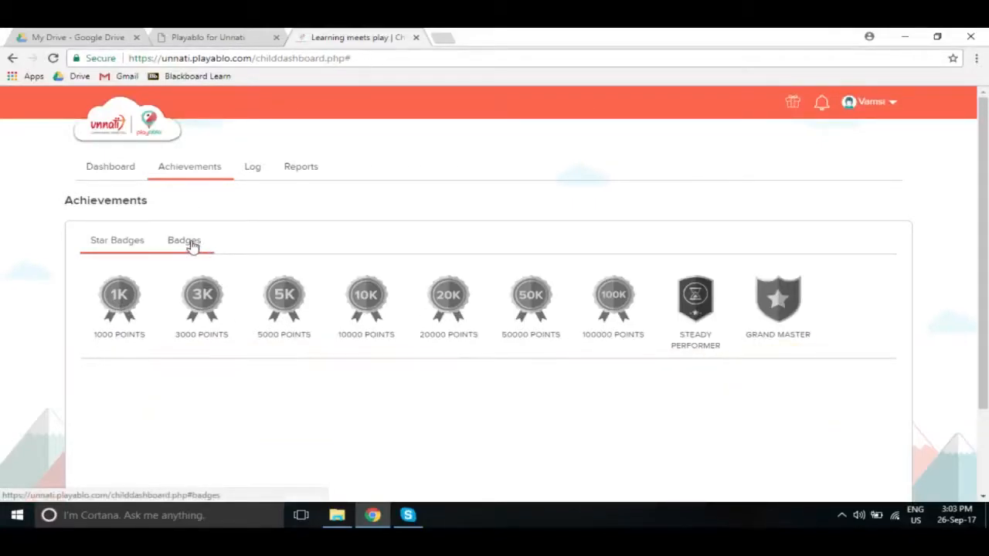
pyautogui.click(184, 241)
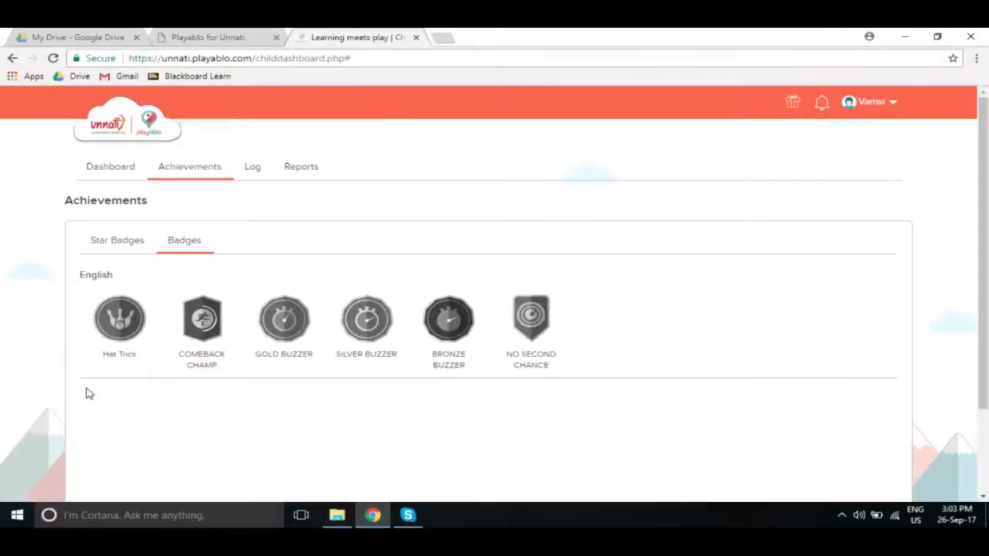
pyautogui.moveTo(130, 375)
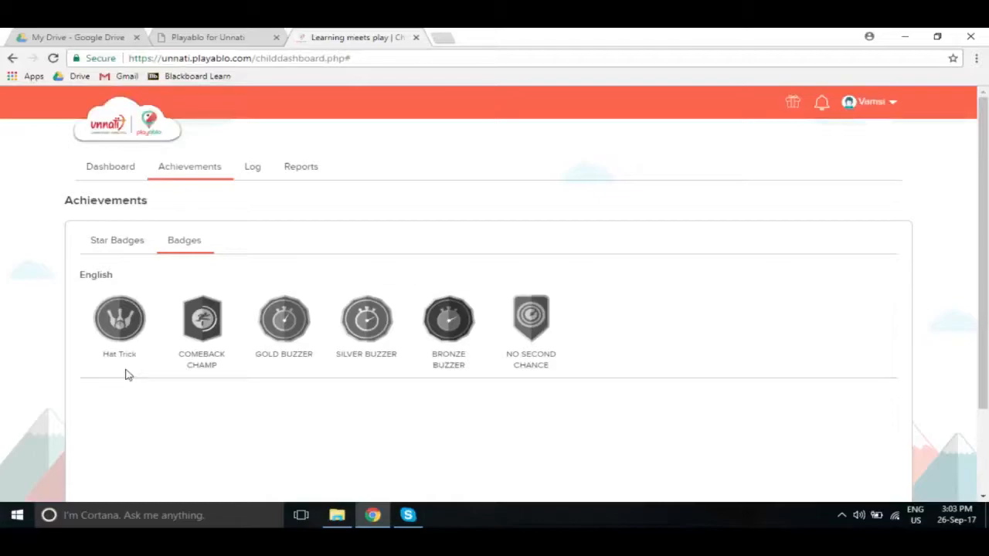
pyautogui.moveTo(121, 318)
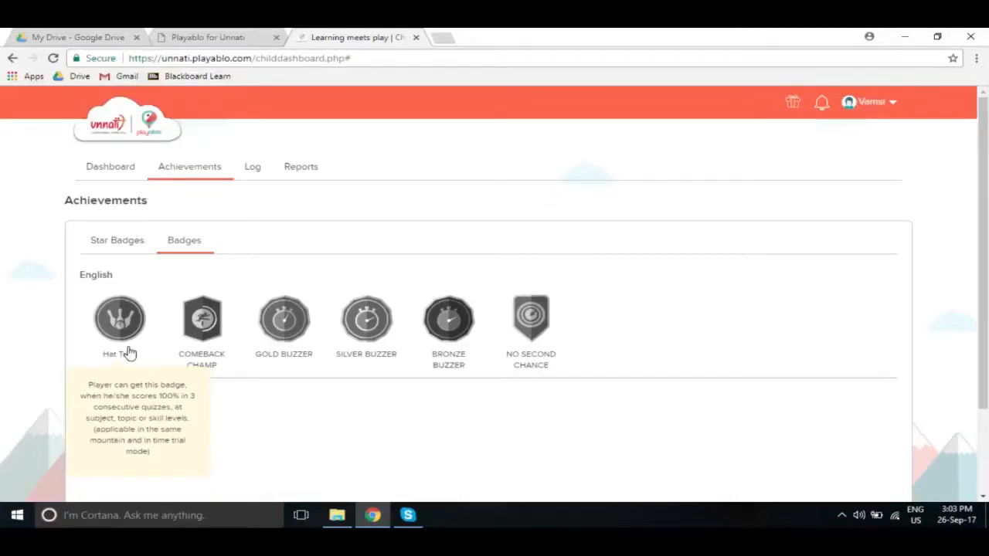
pyautogui.moveTo(203, 325)
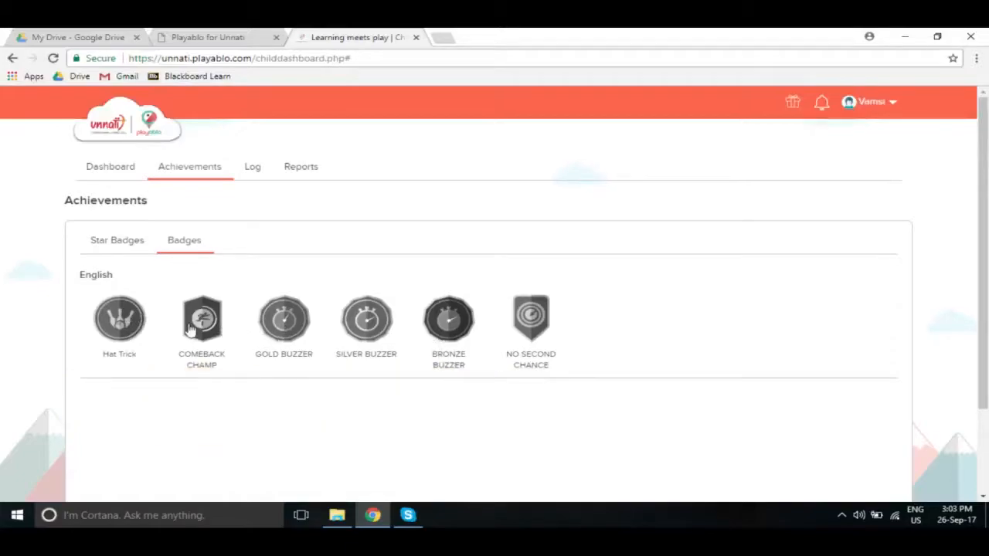
pyautogui.moveTo(119, 318)
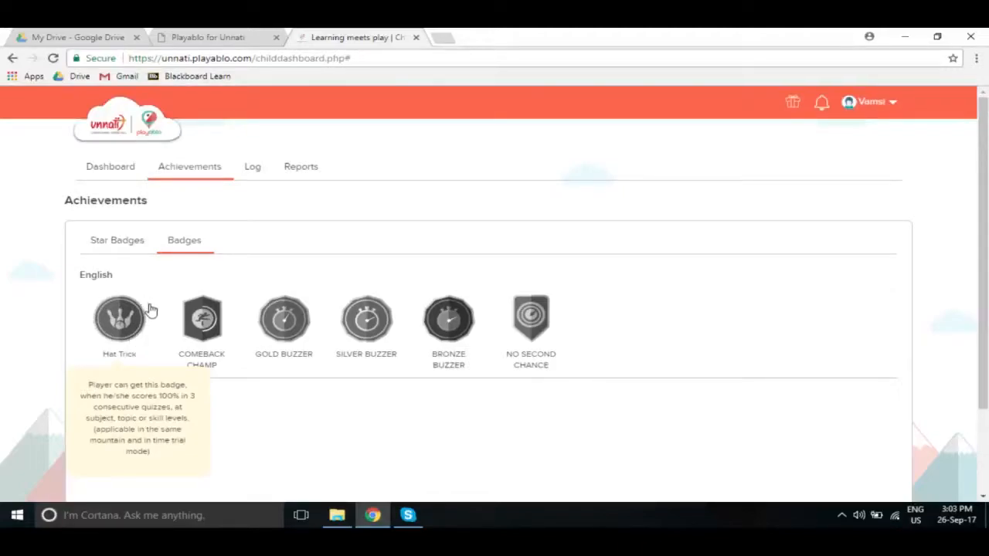
pyautogui.moveTo(304, 223)
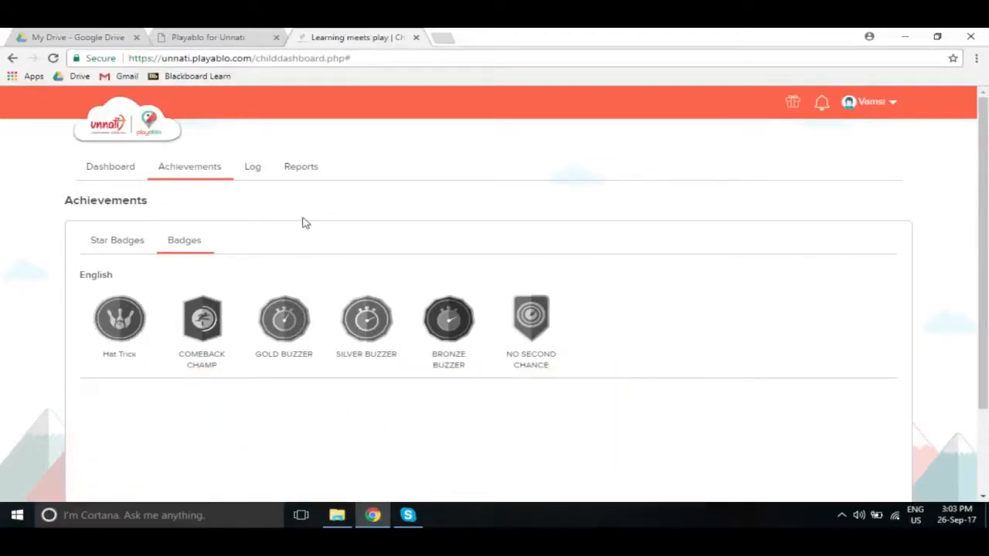
# - Show the Log with today's Ice Breaker entries: Level 2 unlocked at 325 points and Practice at 40%
pyautogui.click(251, 167)
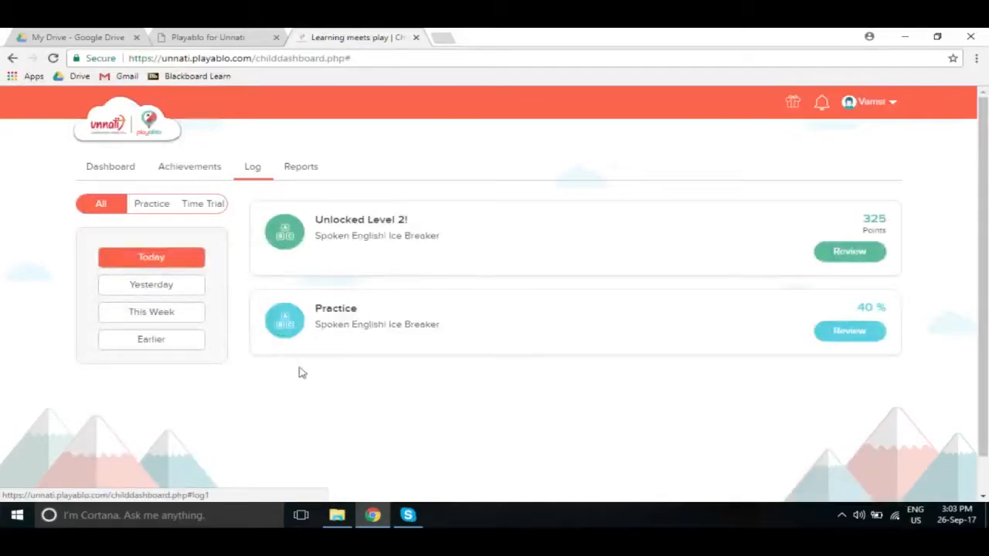
pyautogui.moveTo(249, 184)
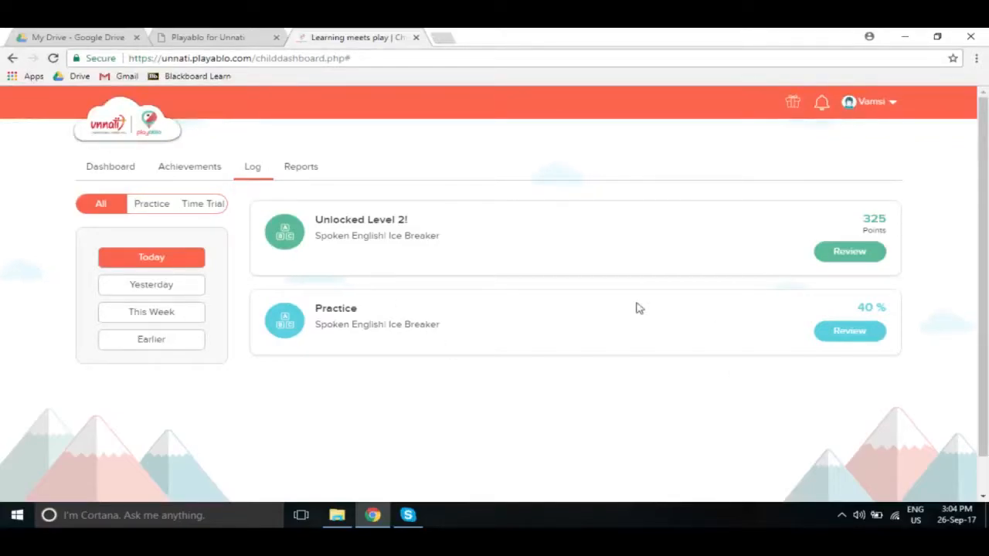
pyautogui.moveTo(439, 282)
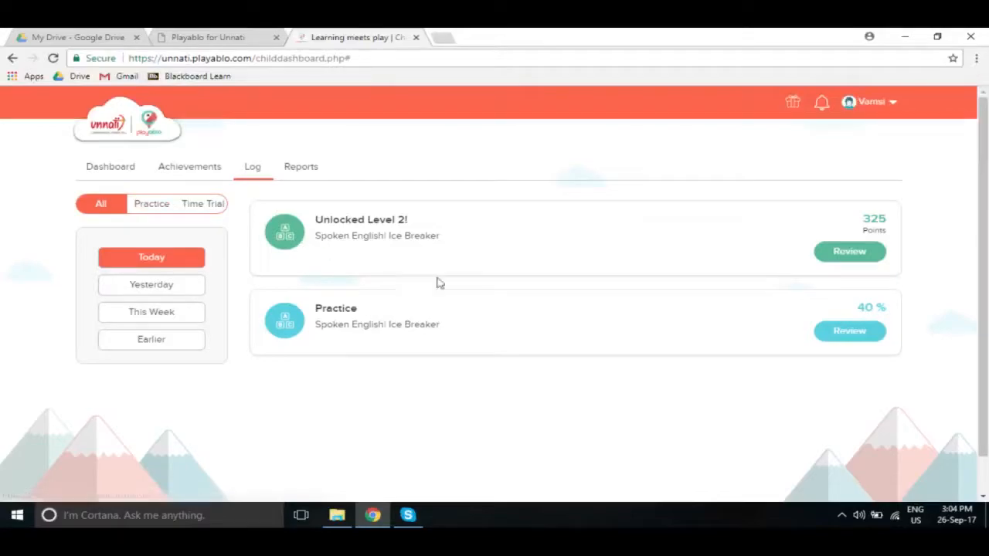
pyautogui.moveTo(514, 363)
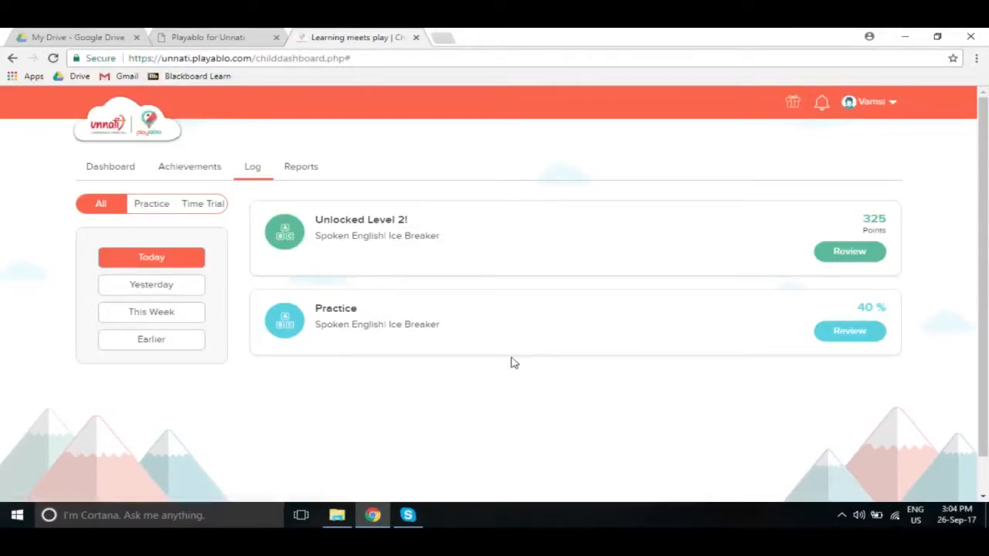
pyautogui.moveTo(387, 297)
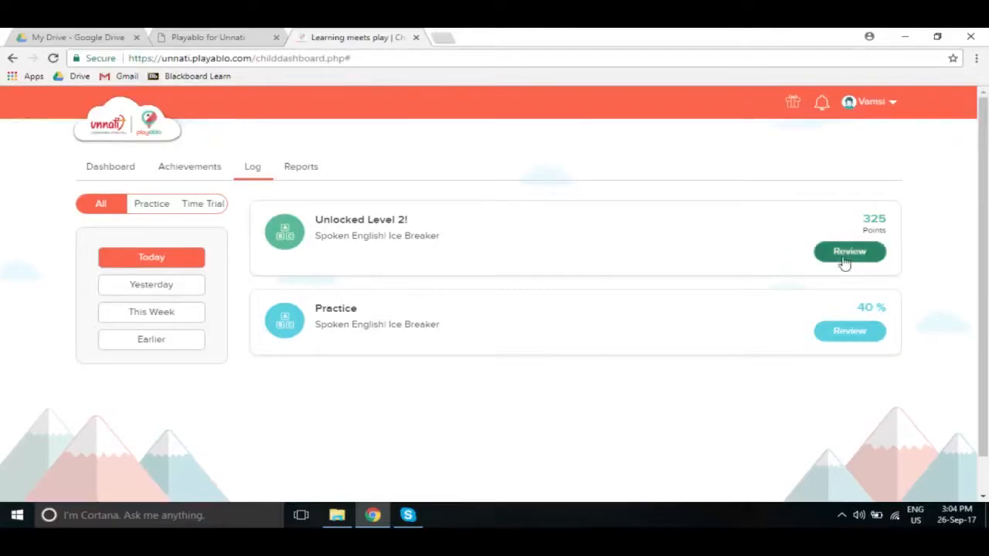
# - Review the Level 2 Ice Breaker quiz, stepping through its questions to 5 of 5 where 'They' was wrong
pyautogui.click(848, 250)
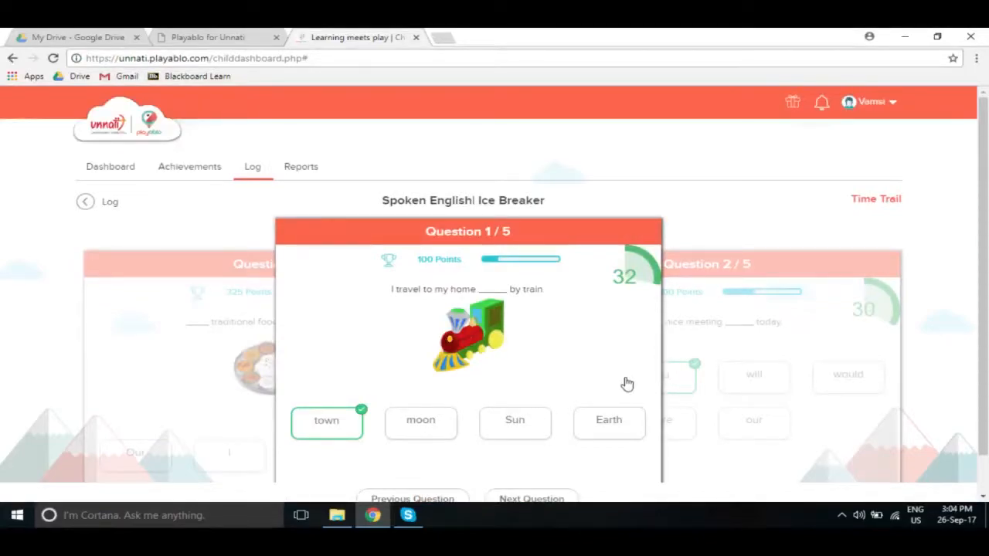
pyautogui.scroll(-3)
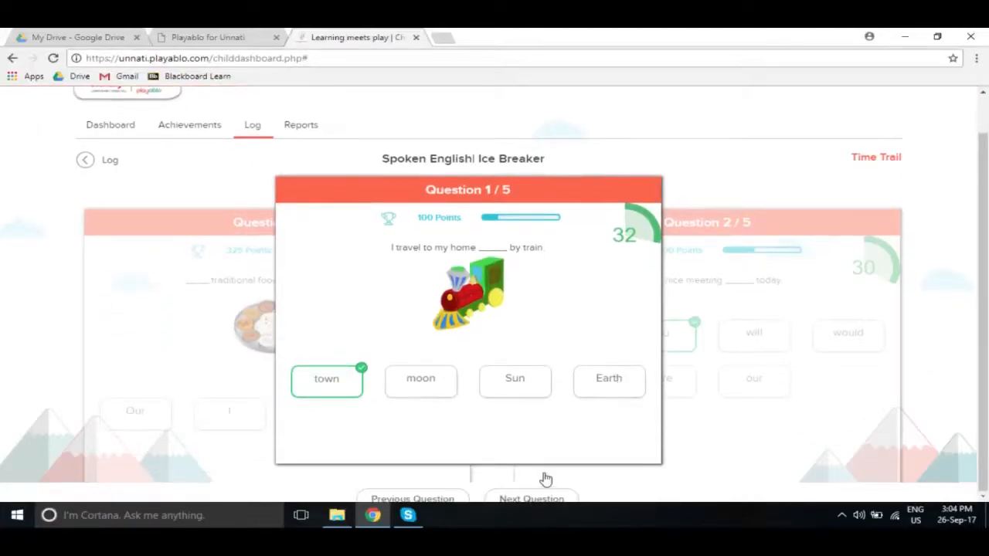
pyautogui.click(532, 498)
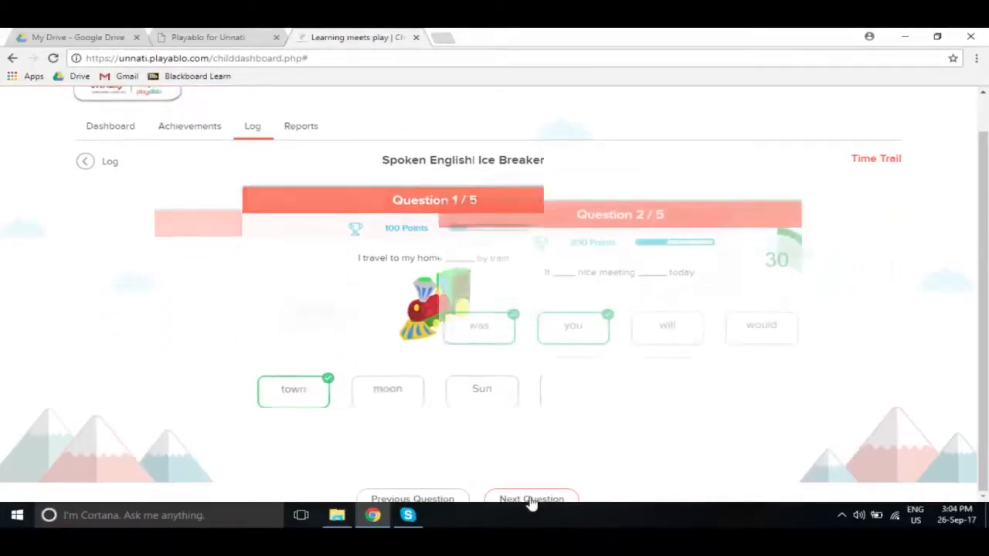
pyautogui.click(531, 498)
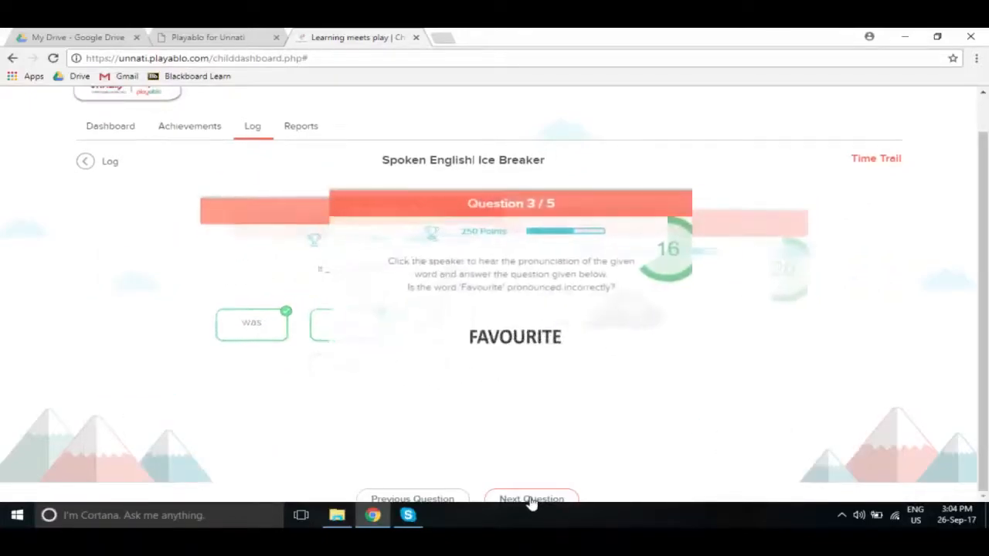
pyautogui.click(531, 497)
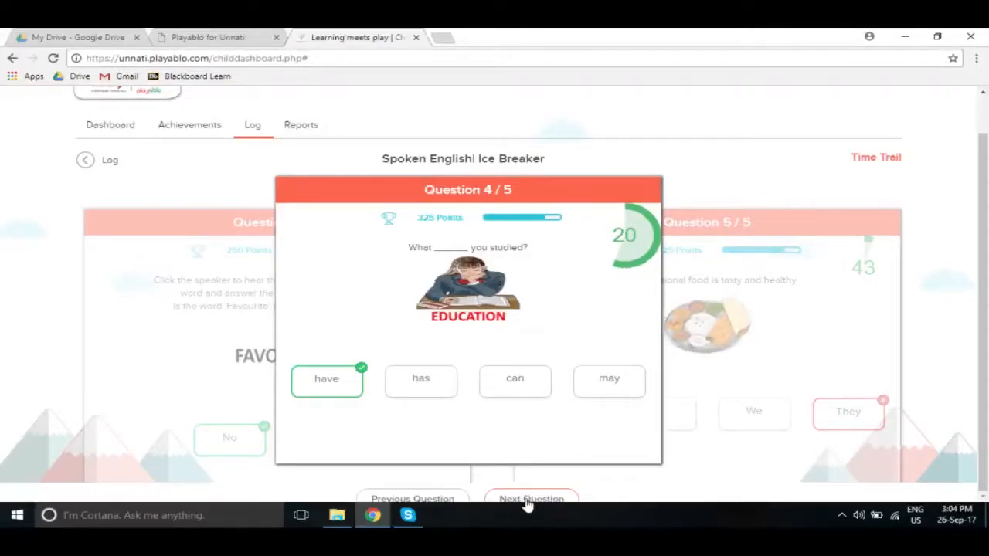
pyautogui.click(532, 498)
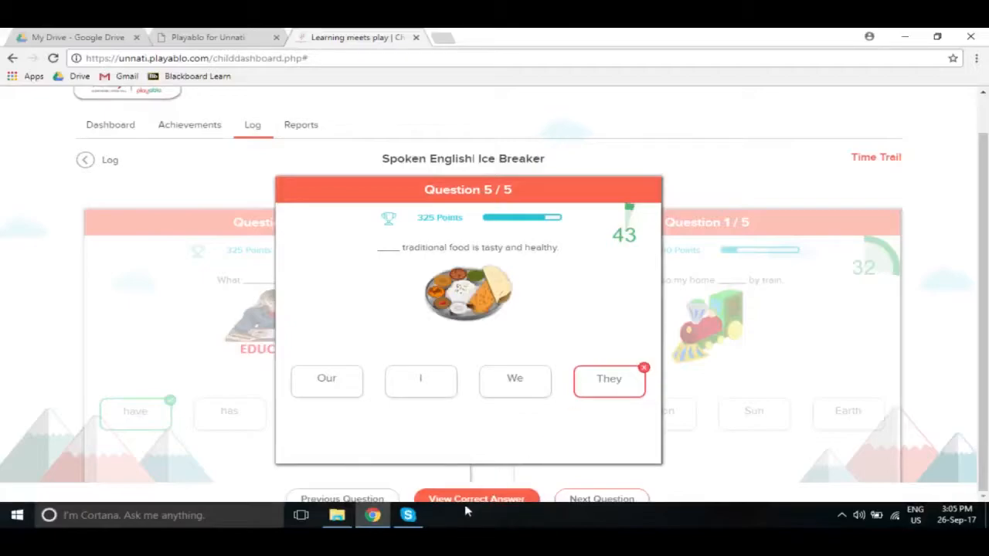
pyautogui.moveTo(502, 507)
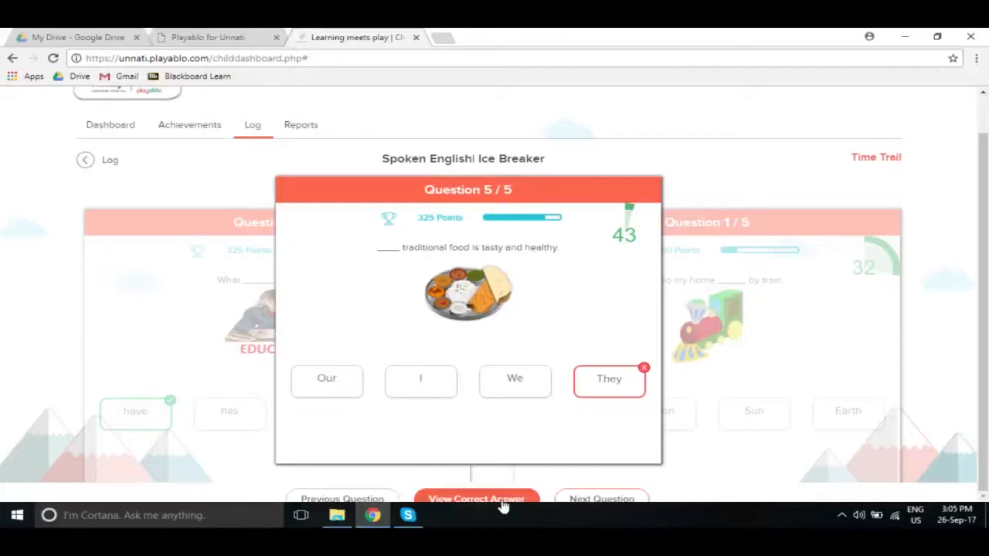
# - Reveal 'Our' as the correct answer to question 5 via View Correct Answer
pyautogui.click(476, 497)
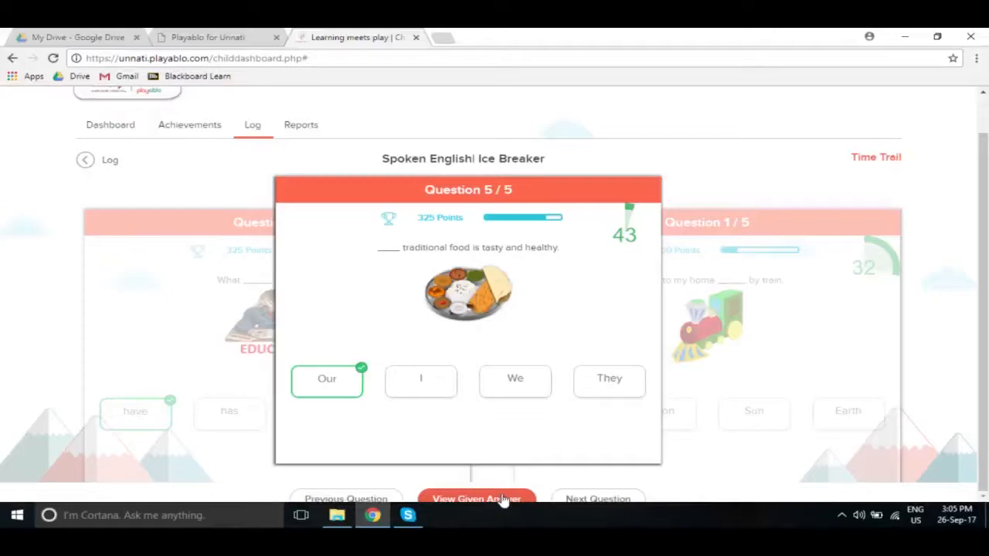
pyautogui.moveTo(425, 246)
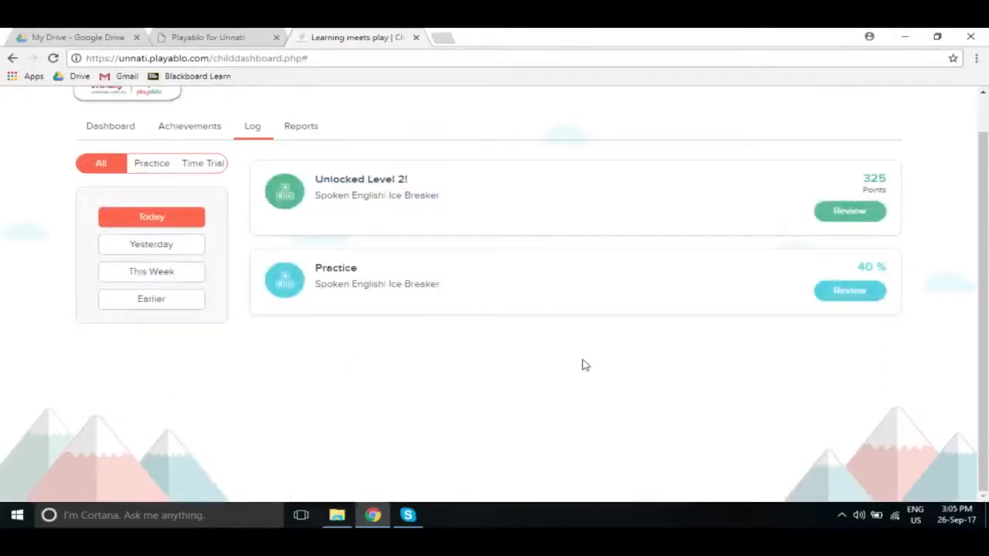
pyautogui.scroll(3)
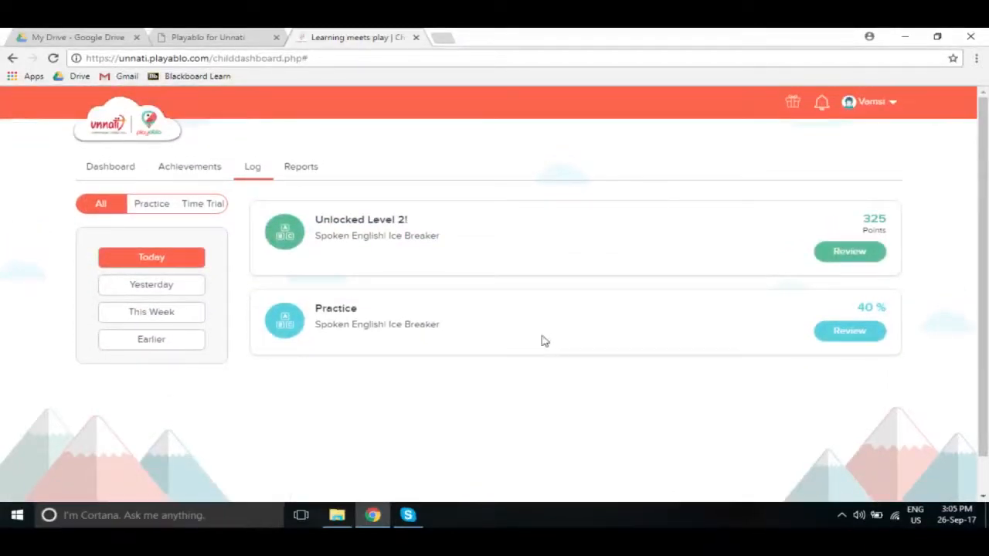
pyautogui.moveTo(300, 167)
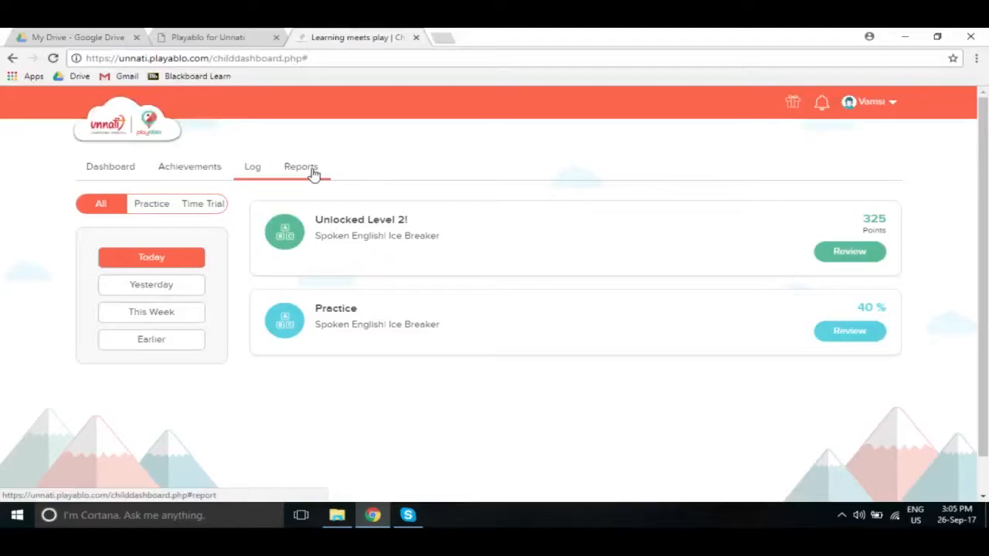
pyautogui.moveTo(312, 174)
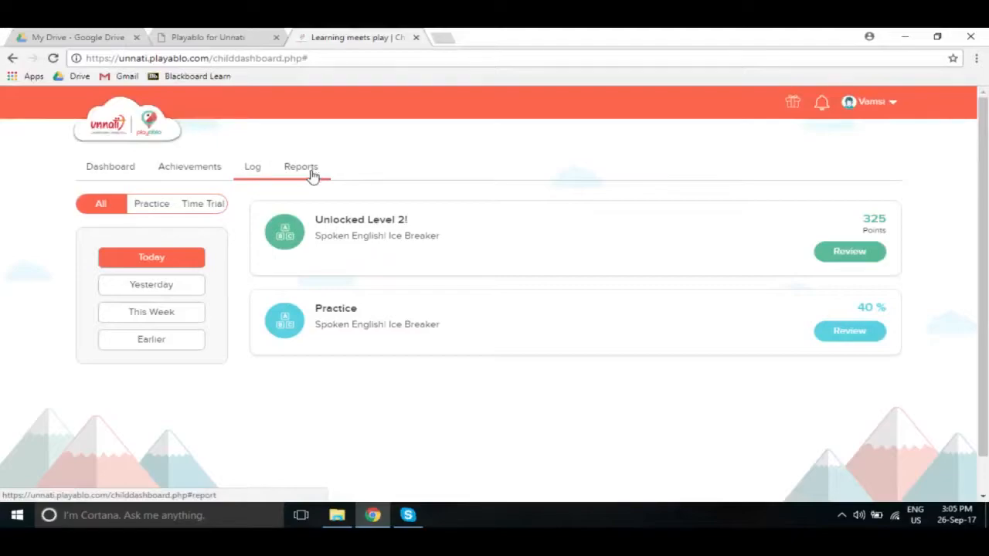
# - View the Reports page's Usage, Performance and Ranking charts for 20–25 Sep, all at zero
pyautogui.click(300, 167)
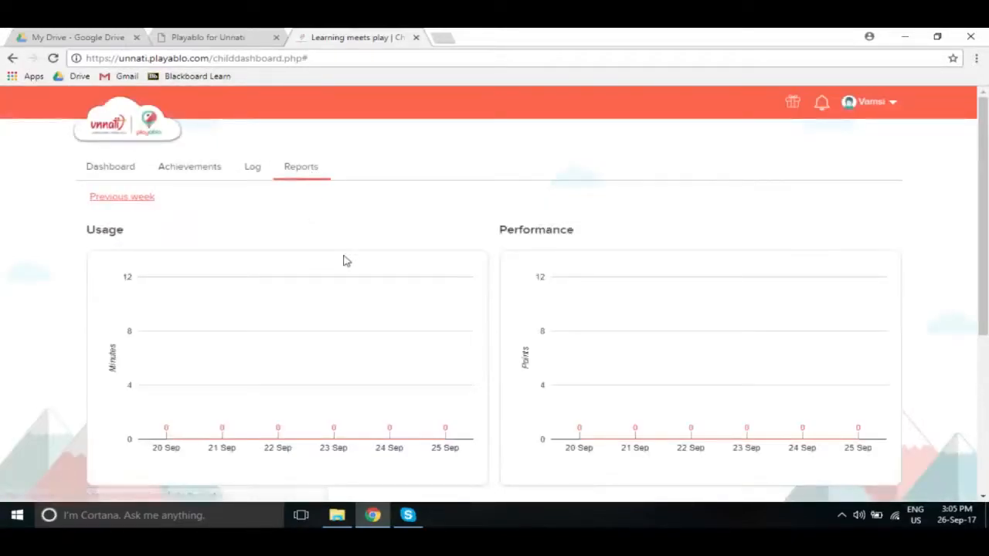
pyautogui.scroll(-3)
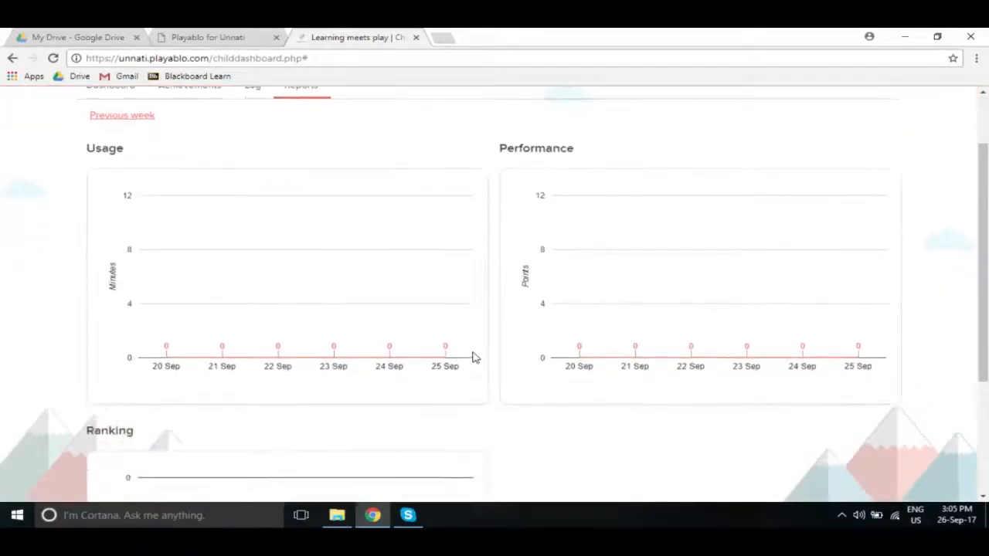
pyautogui.scroll(-3)
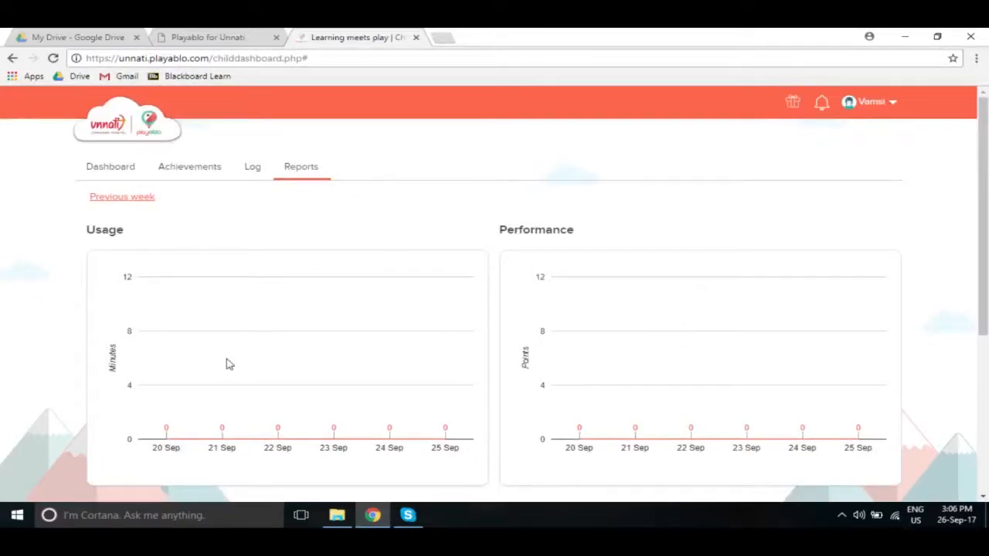
pyautogui.moveTo(163, 318)
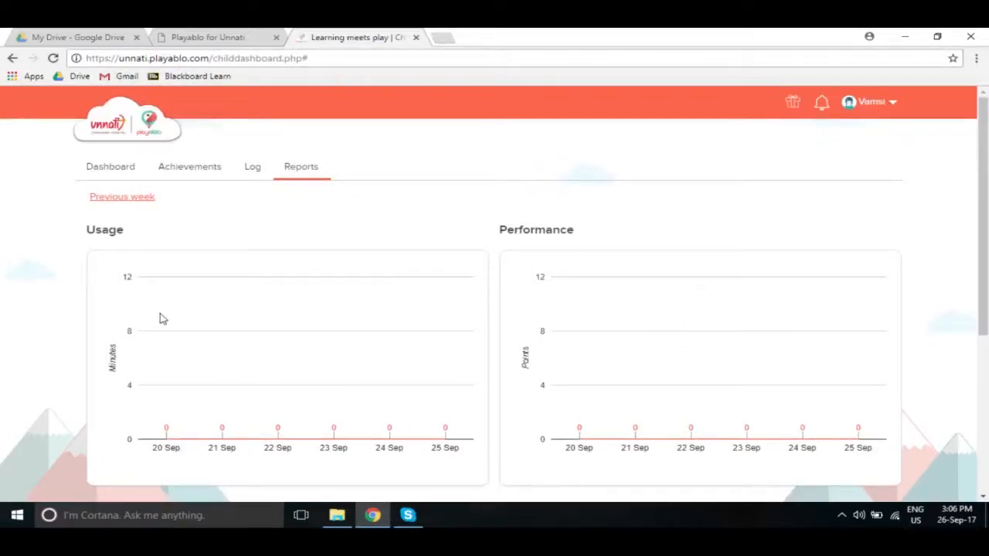
pyautogui.moveTo(808, 349)
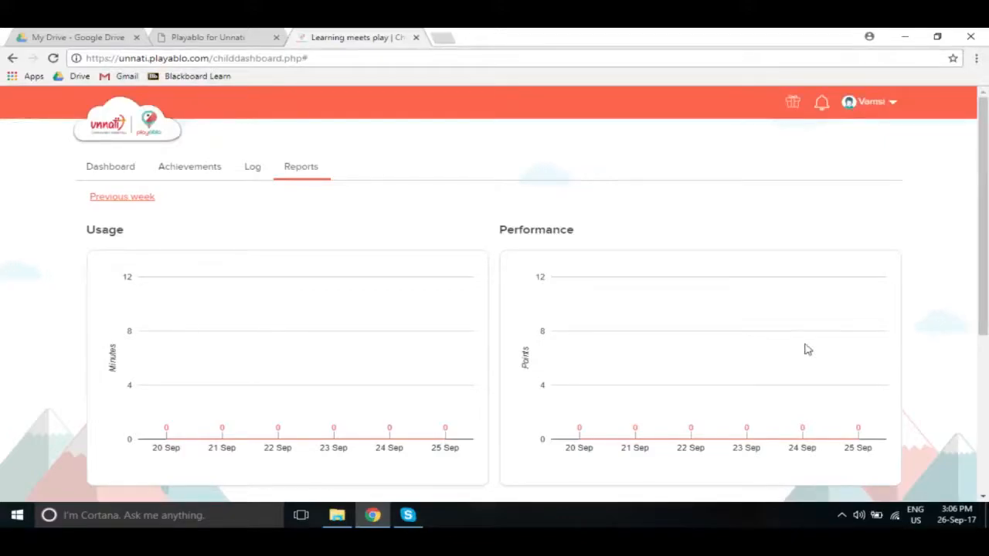
pyautogui.scroll(-3)
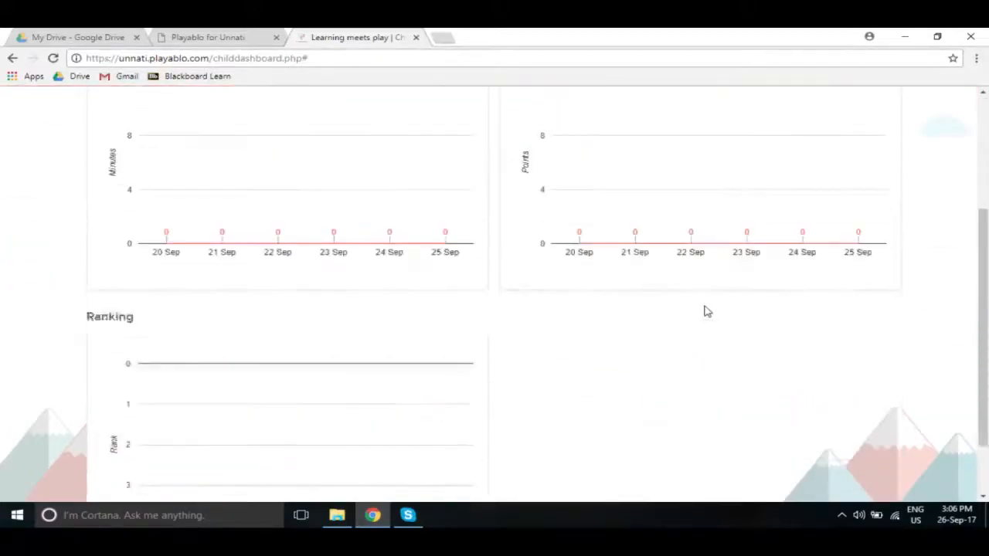
pyautogui.scroll(-3)
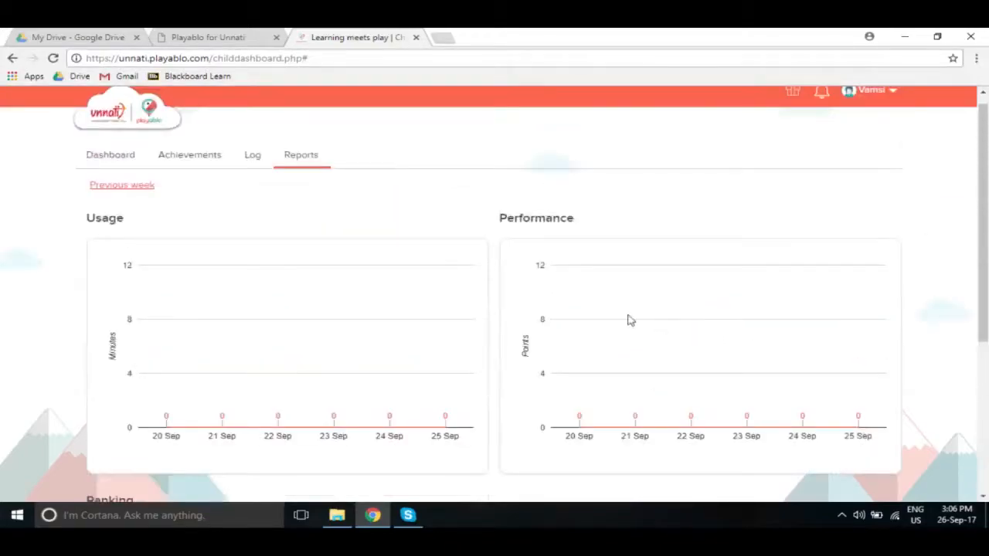
pyautogui.moveTo(114, 136)
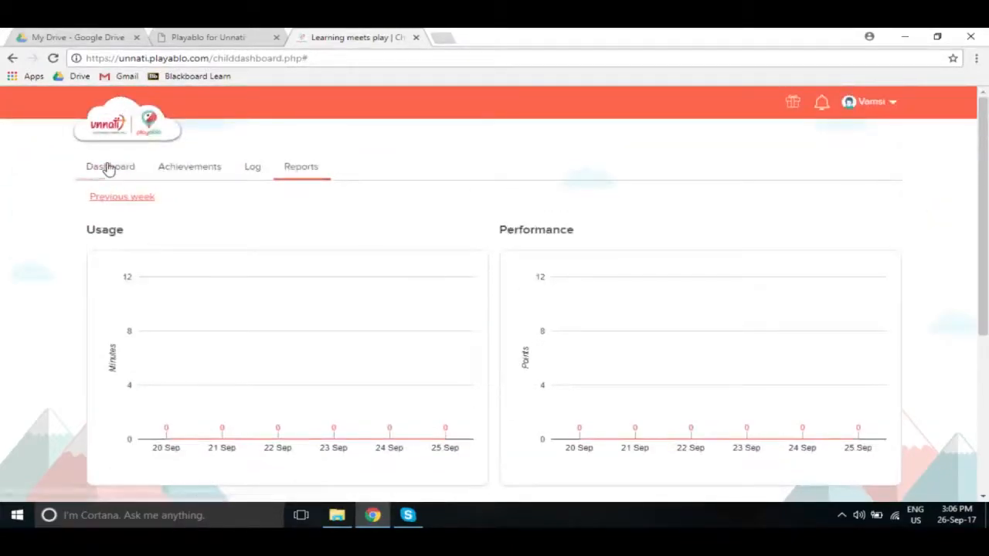
# - Return to the Dashboard leaderboard showing the student ranked 4th of 5 players
pyautogui.click(110, 167)
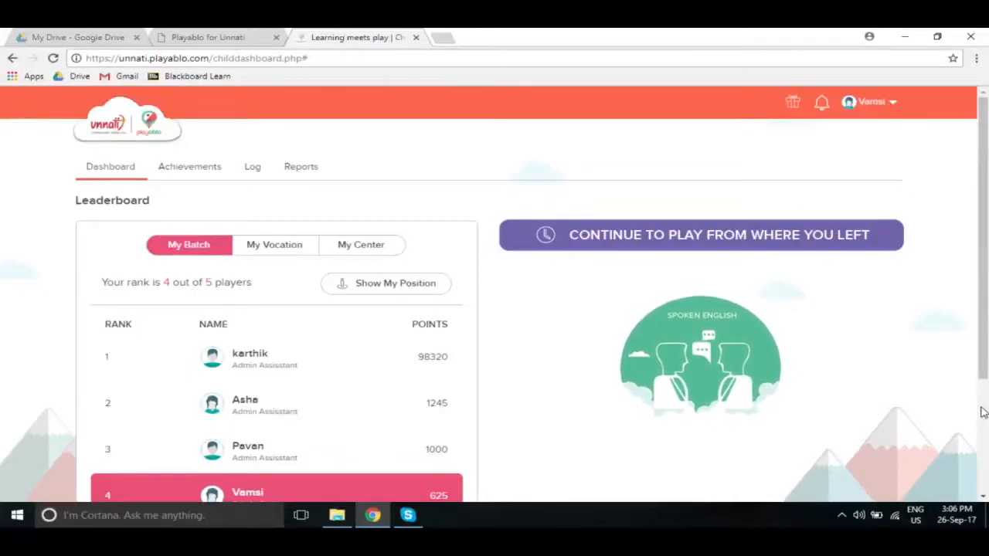
pyautogui.moveTo(3, 130)
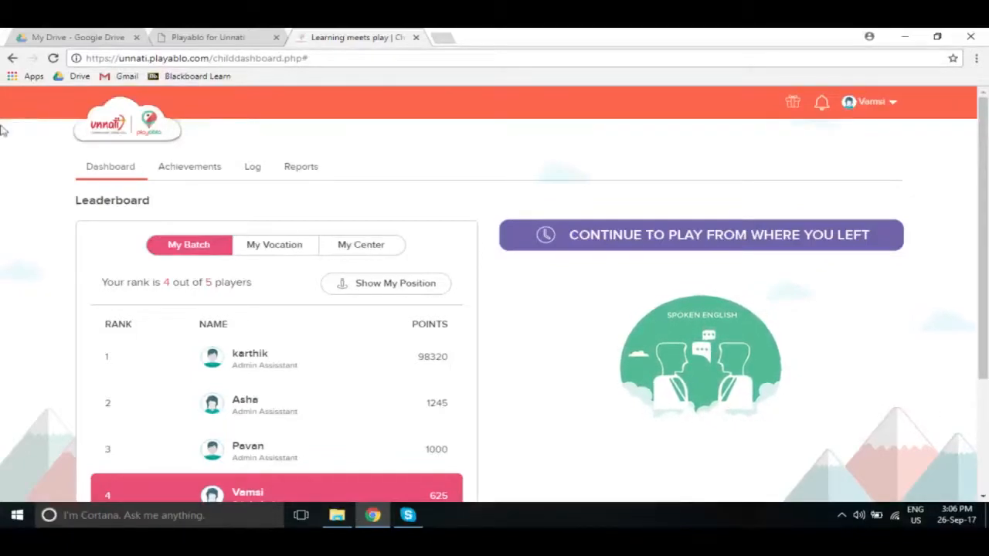
pyautogui.moveTo(286, 207)
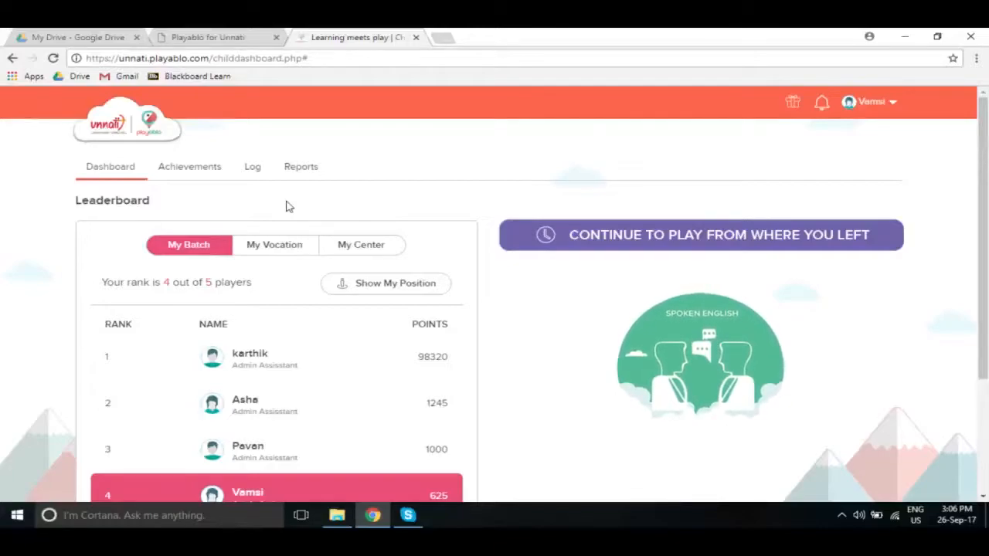